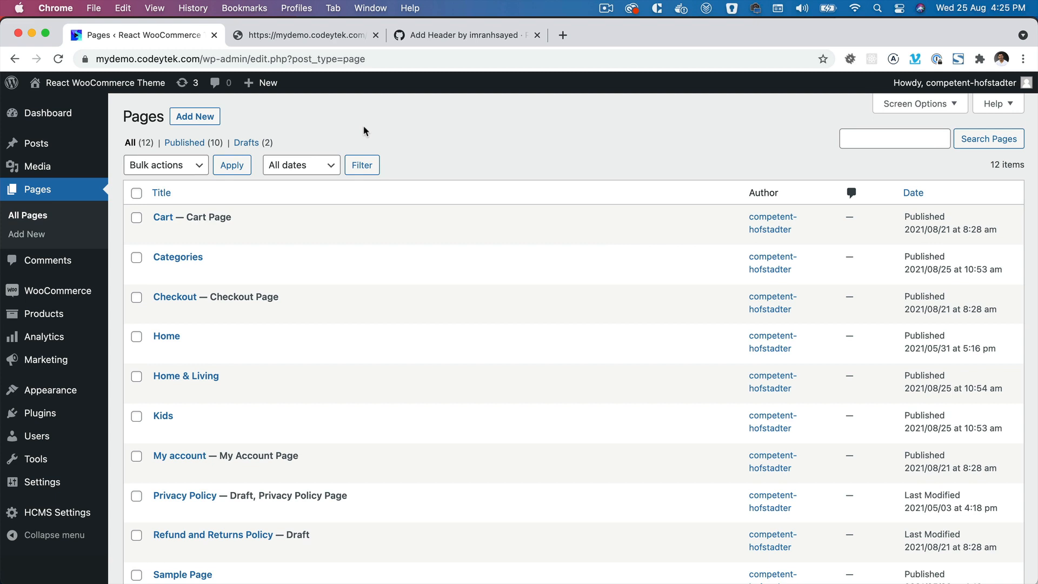
mouse_move(31, 459)
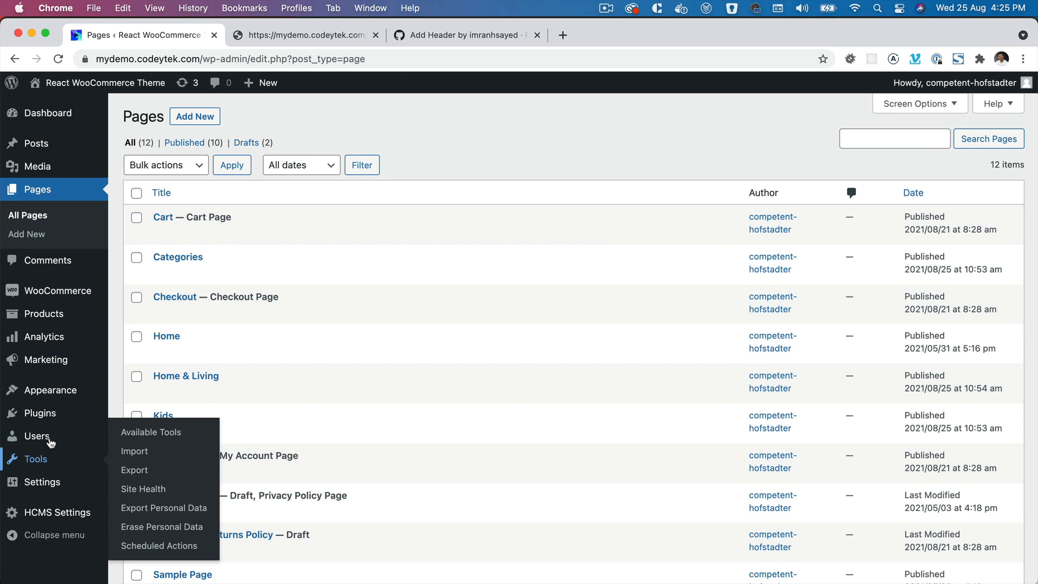
Step: Open the installed plugins list to confirm Headless CMS and WooCommerce are active
click(39, 365)
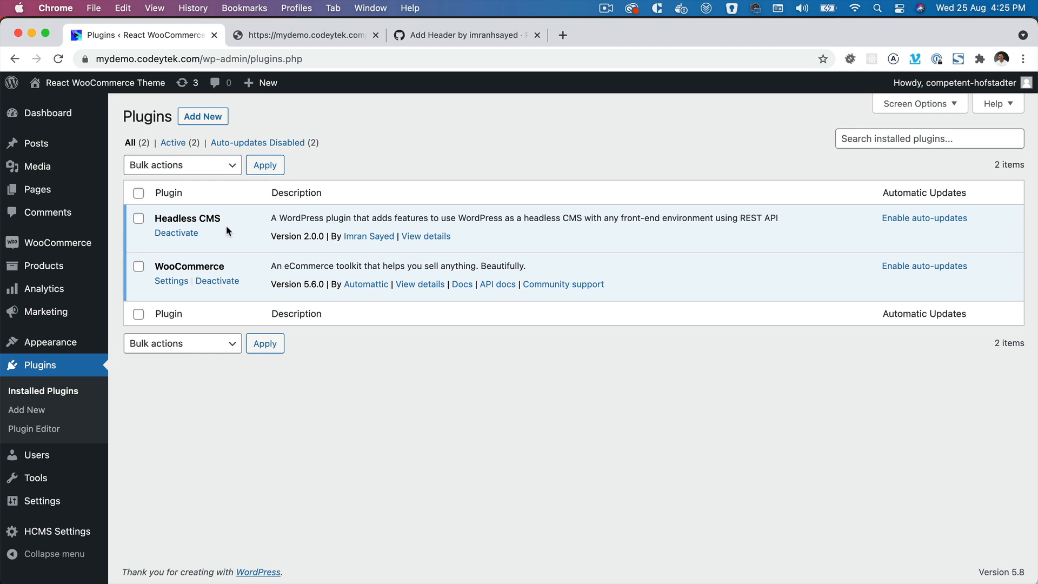
mouse_move(46, 312)
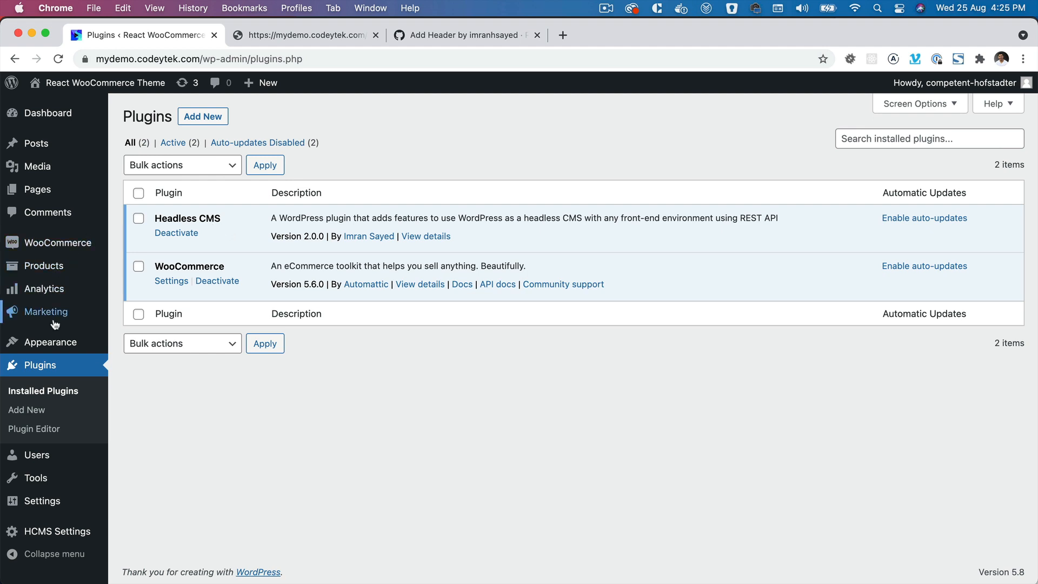
mouse_move(48, 341)
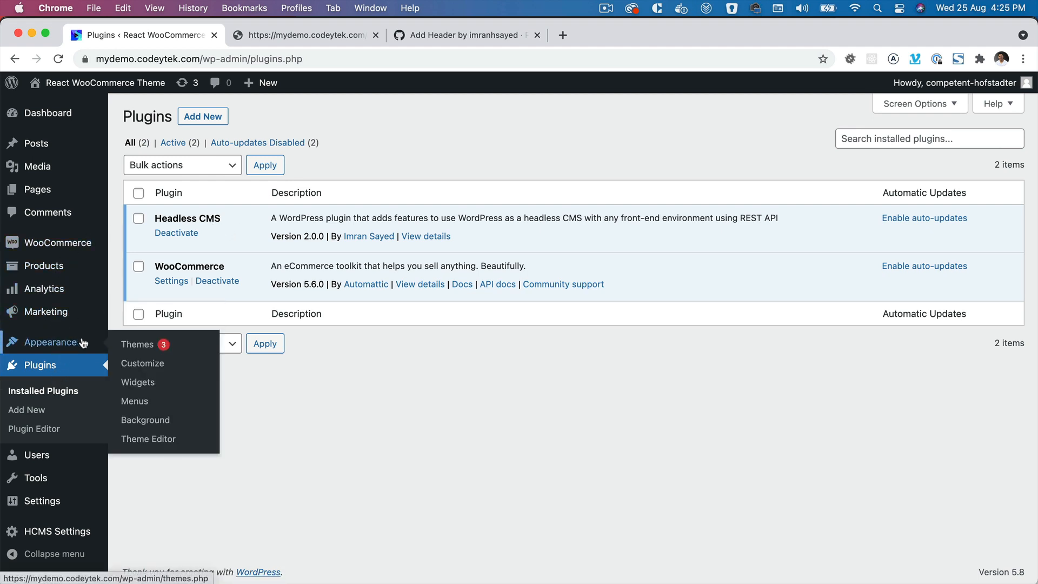
Step: Create a new navigation menu named 'Header Menu'
click(135, 400)
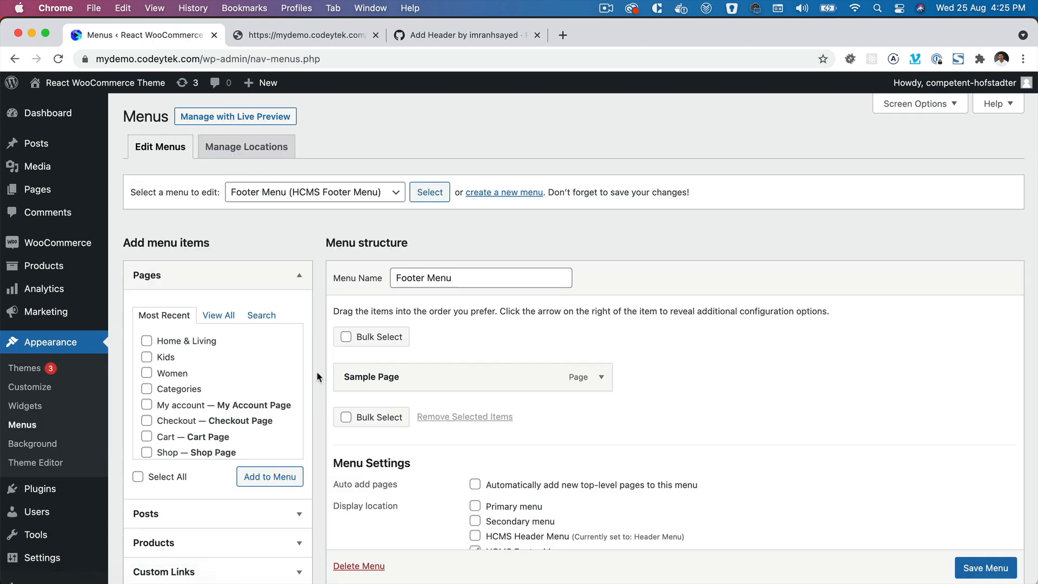
click(503, 192)
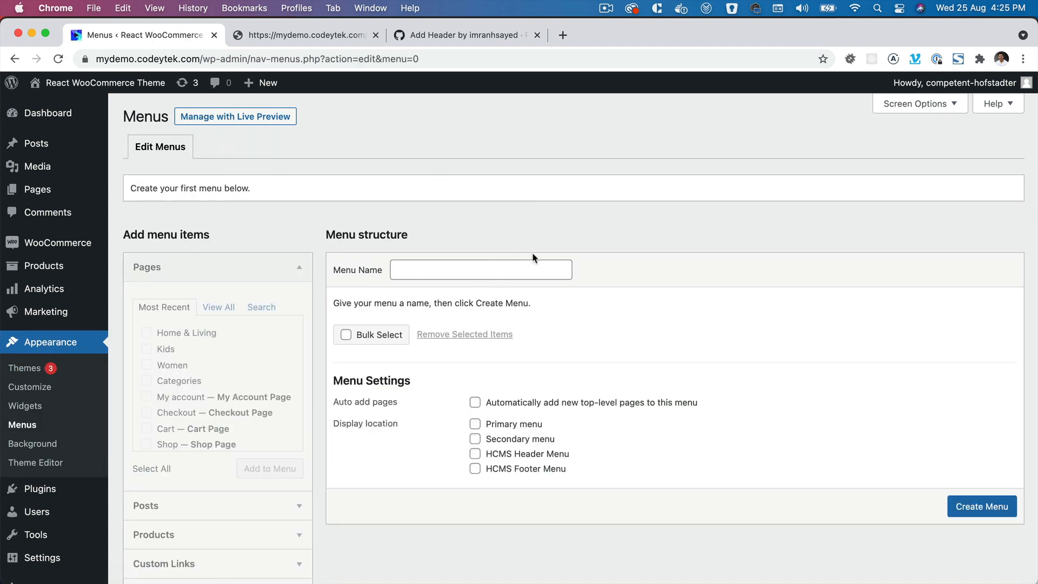
mouse_move(463, 247)
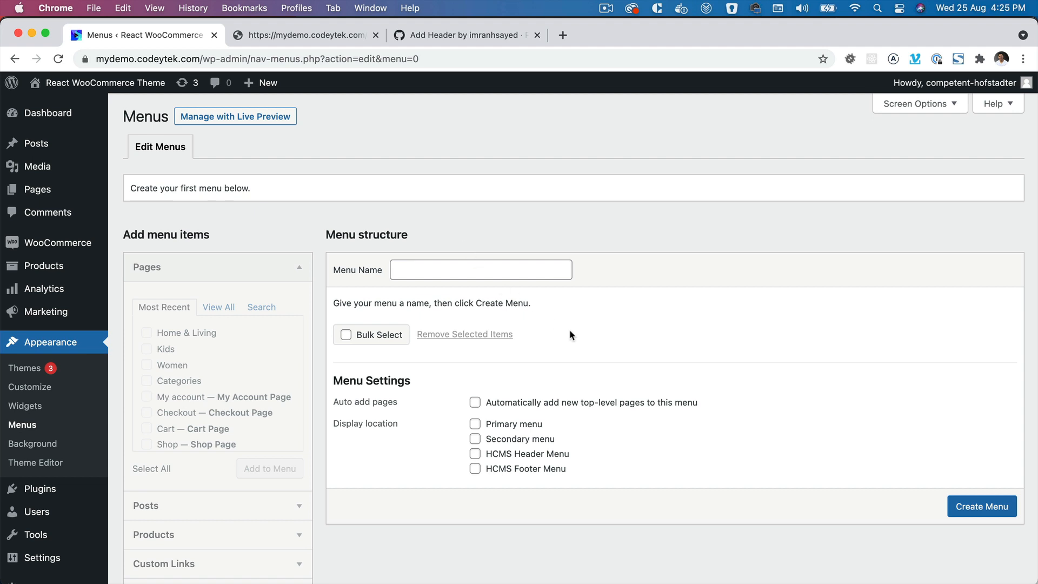
scroll(down, 3)
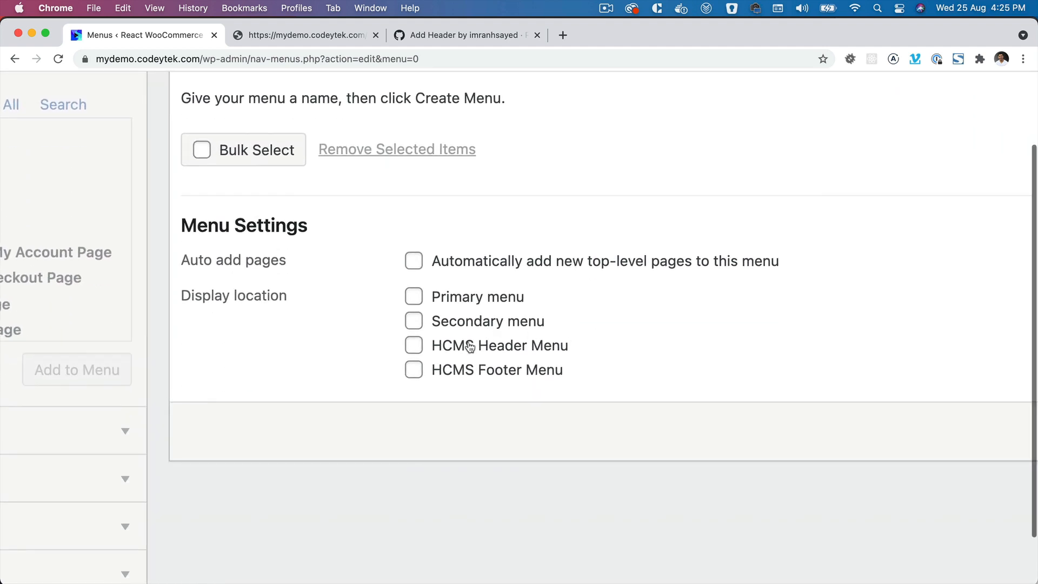
mouse_move(517, 351)
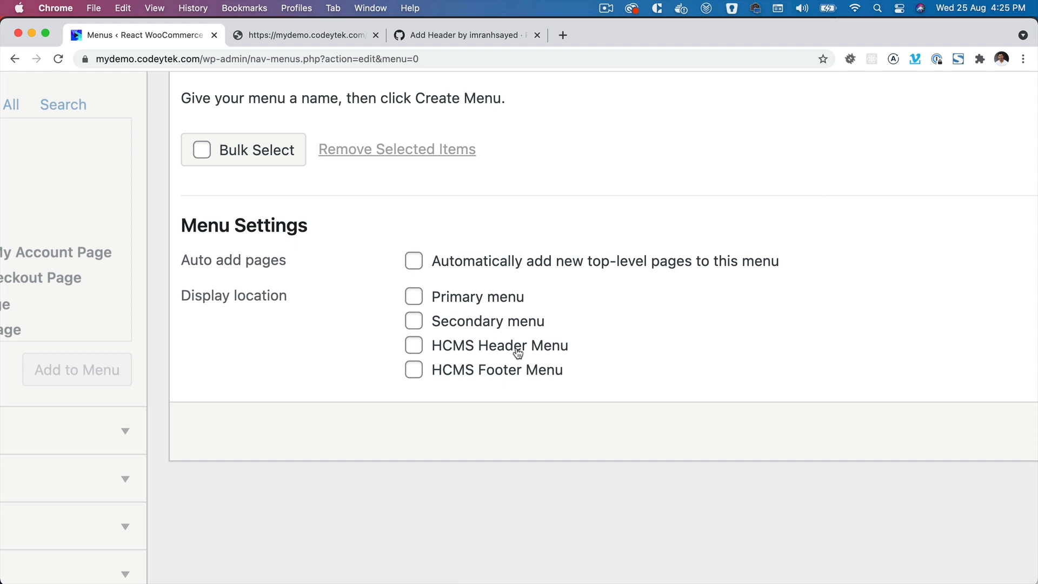
mouse_move(504, 399)
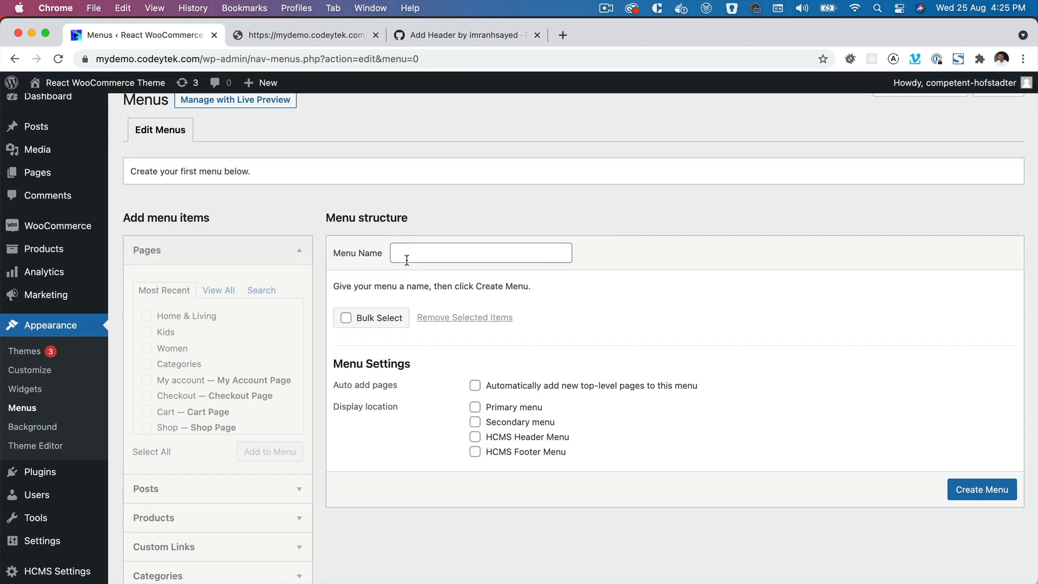
click(481, 252)
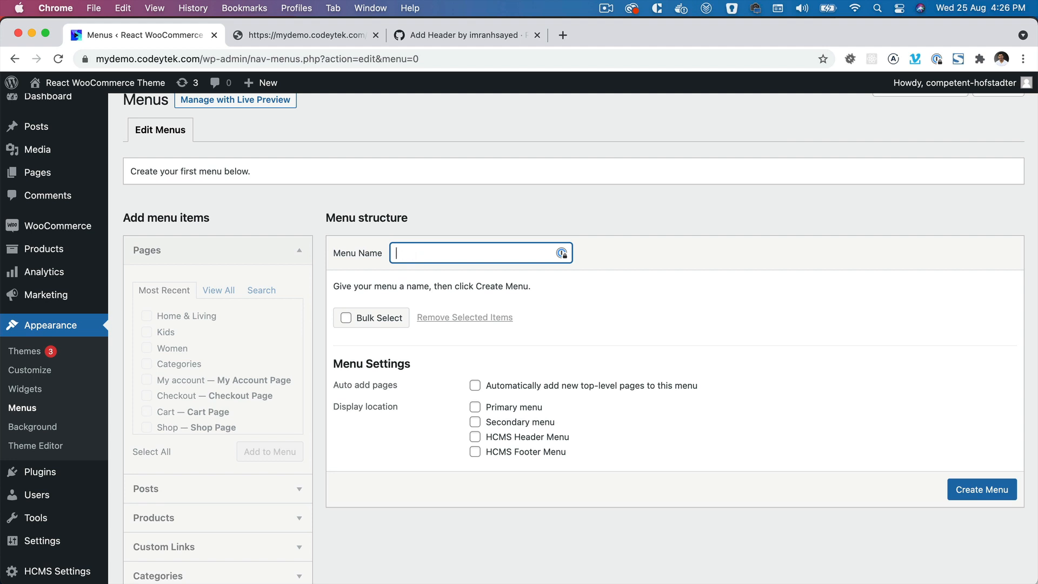
text(Header Menu)
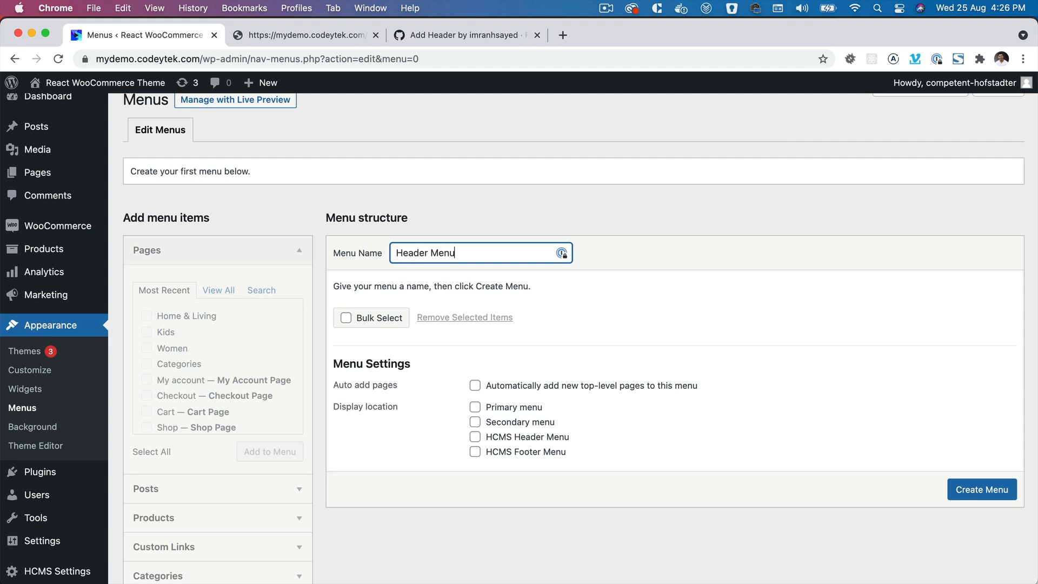
click(982, 489)
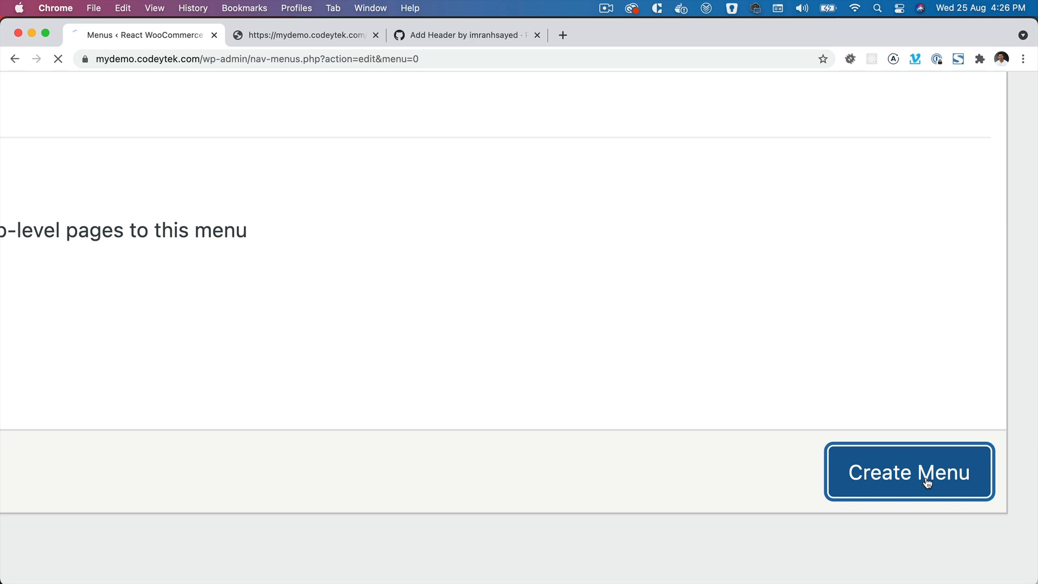
Step: Add Home & Living, Kids, Women and Categories, assign HCMS Header Menu location, and save
click(908, 472)
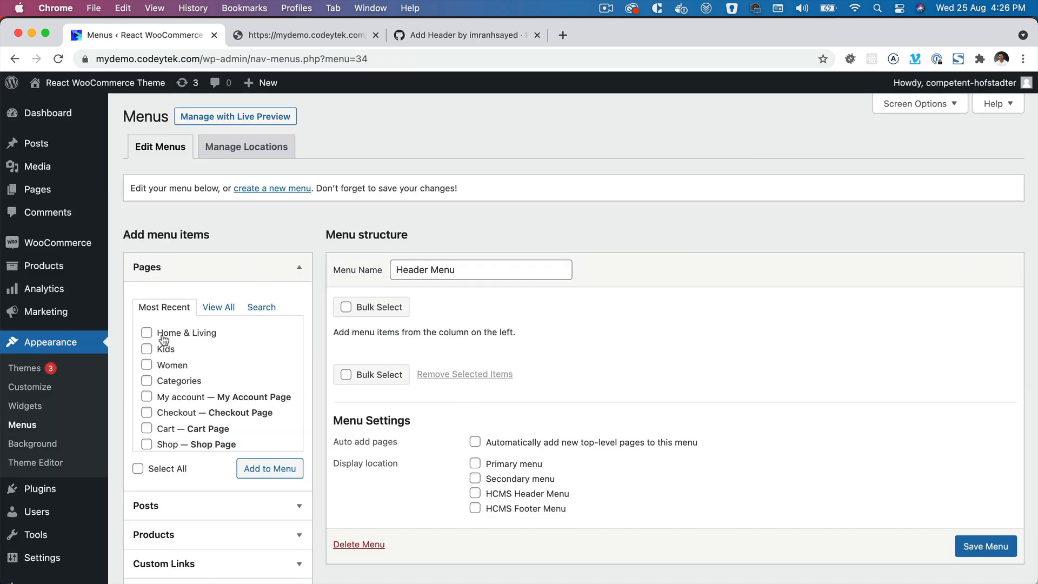
click(146, 365)
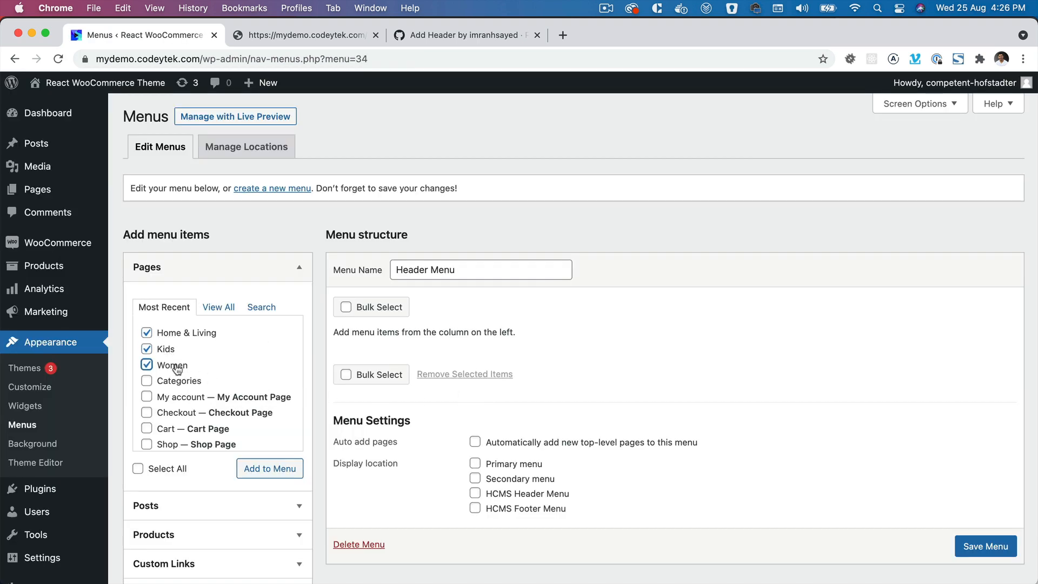
click(146, 381)
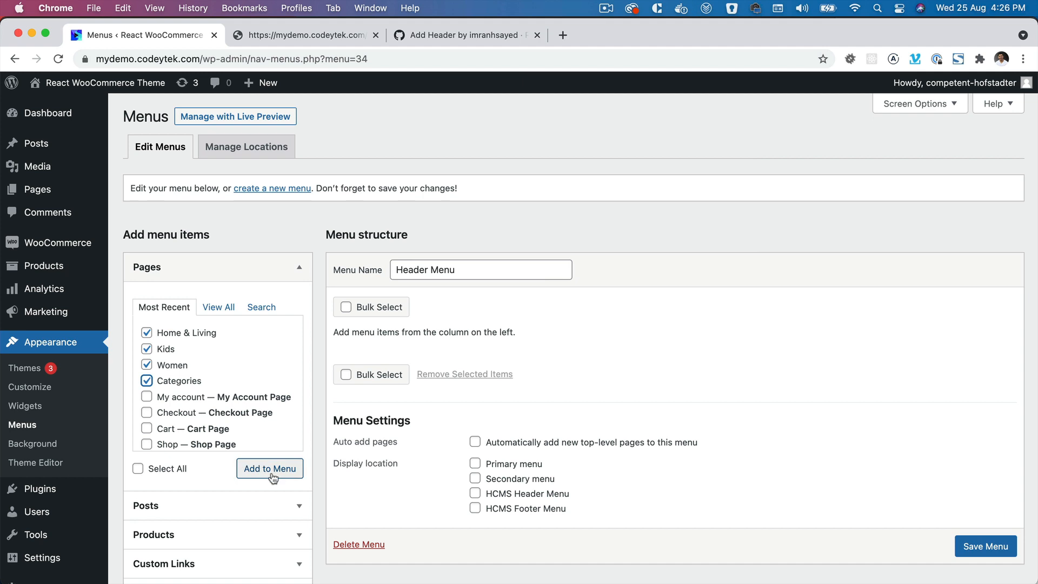
click(269, 468)
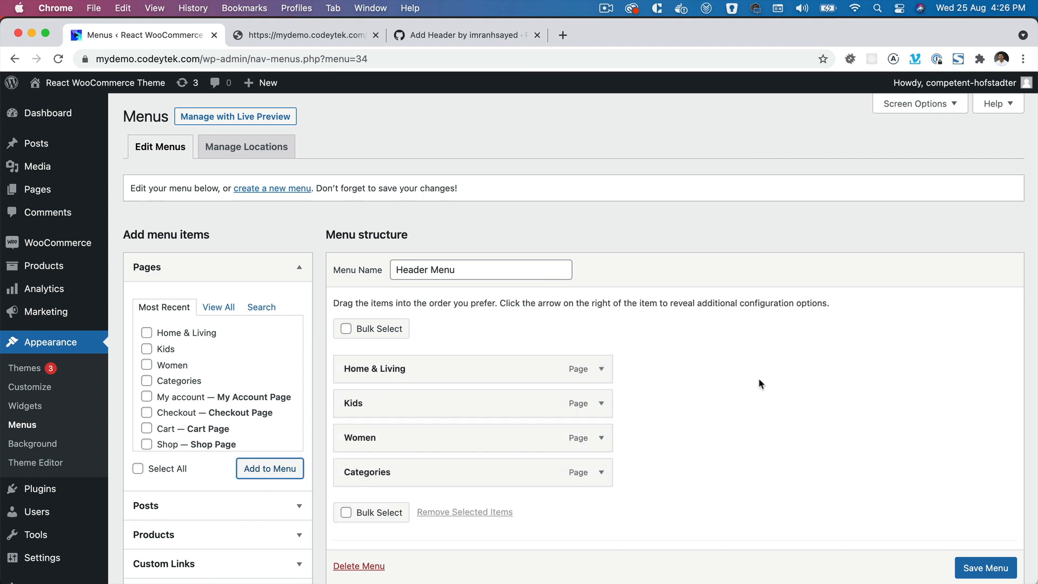
scroll(down, 3)
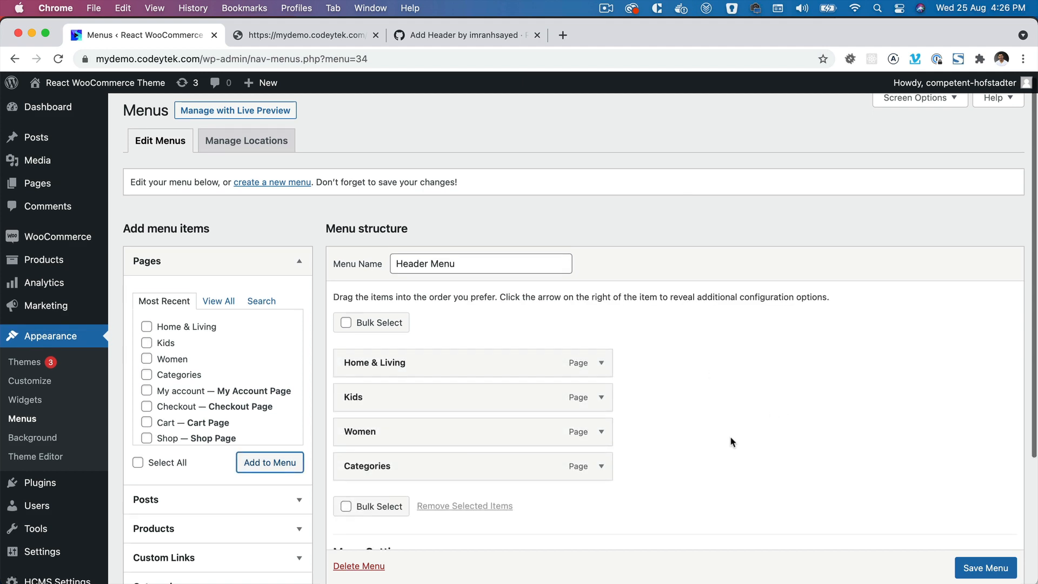
scroll(down, 3)
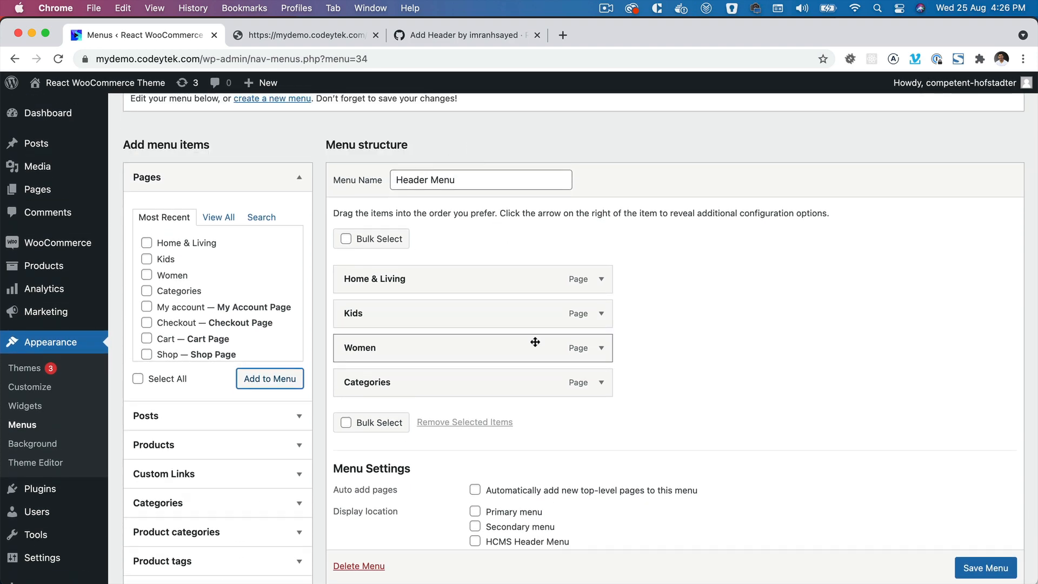
click(475, 457)
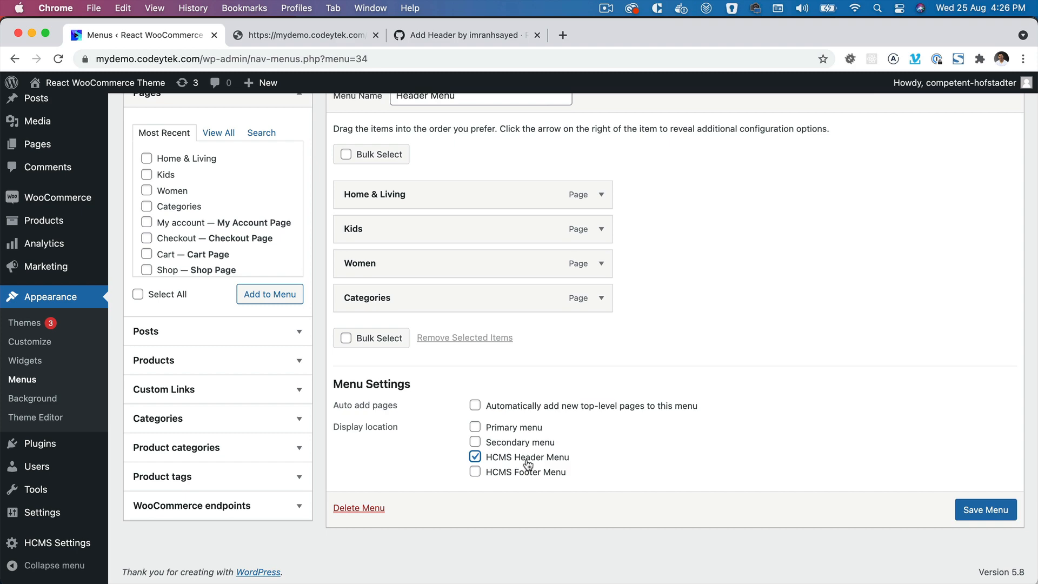
mouse_move(567, 469)
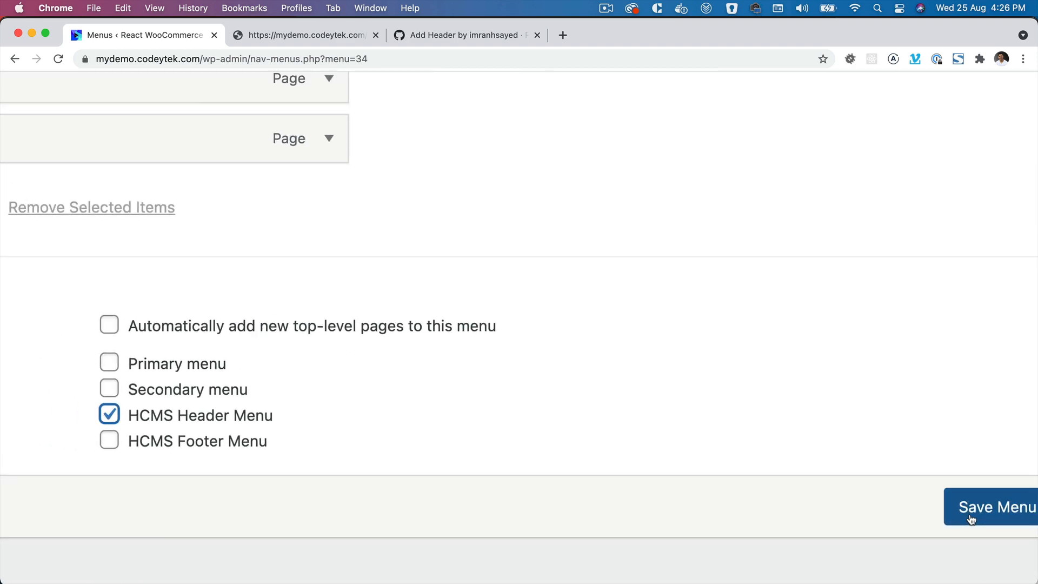
click(996, 507)
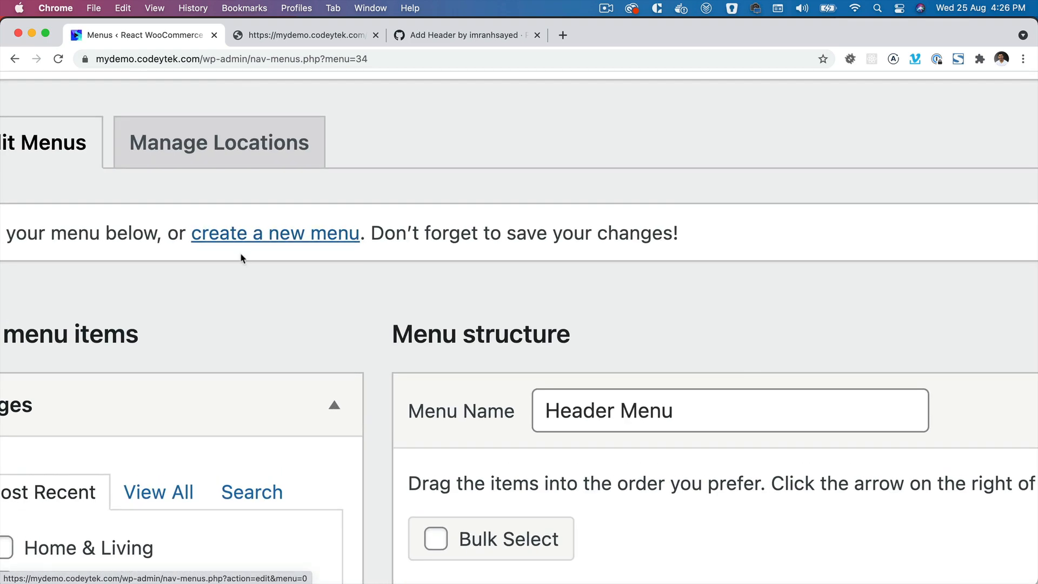
Step: Create a new menu named 'Footer Menu' for the HCMS Footer Menu location
click(275, 233)
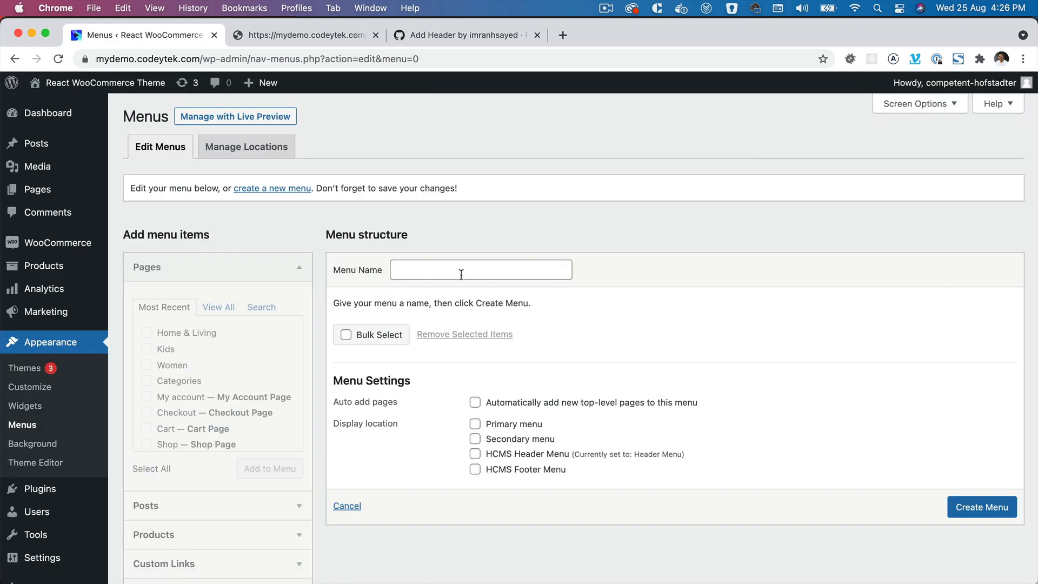
text(Footer M)
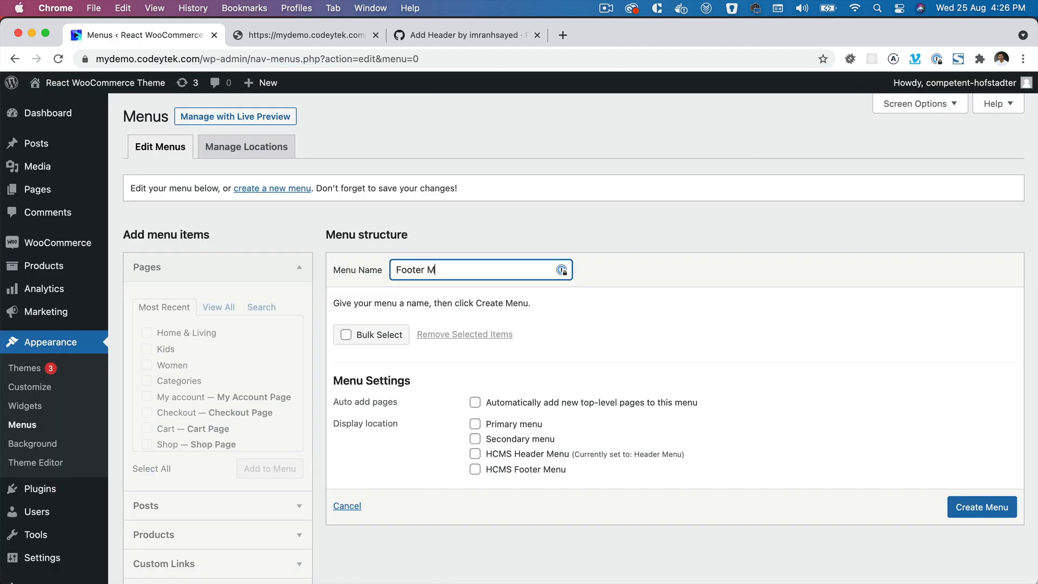
click(475, 470)
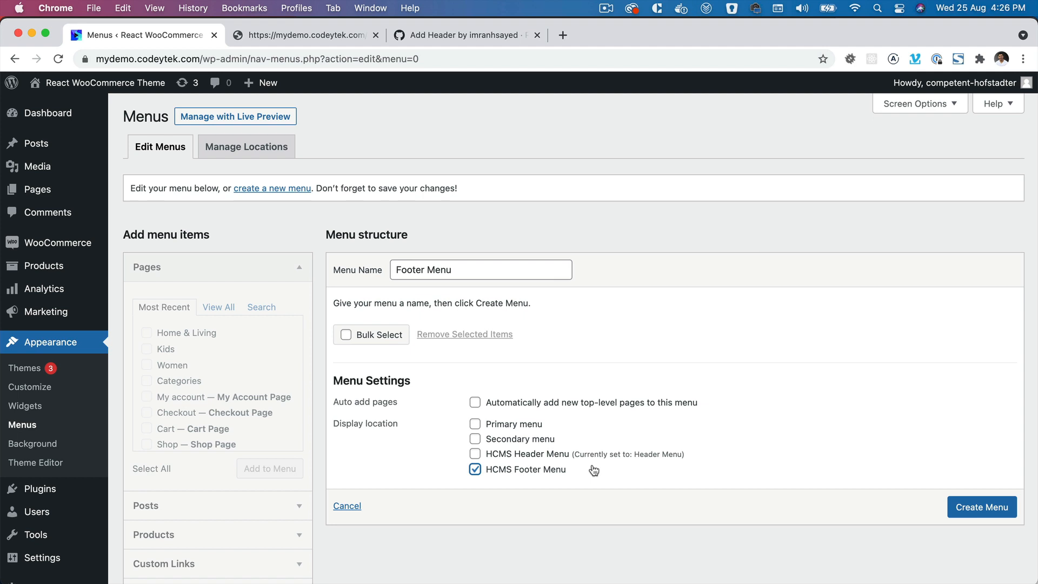
click(982, 507)
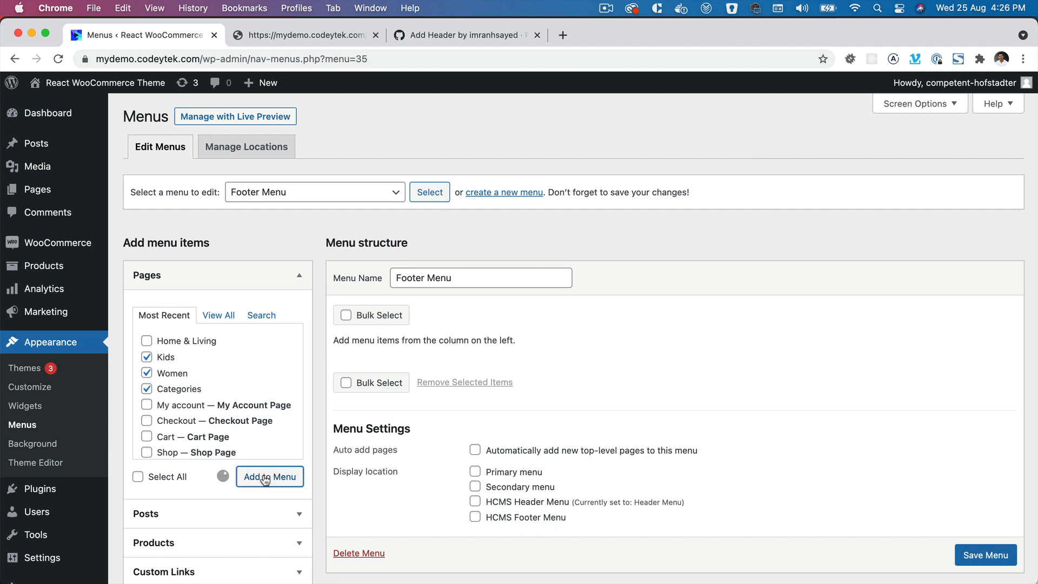
Step: Add Kids, Women and Categories, tick HCMS Footer Menu, and save the menu
click(269, 477)
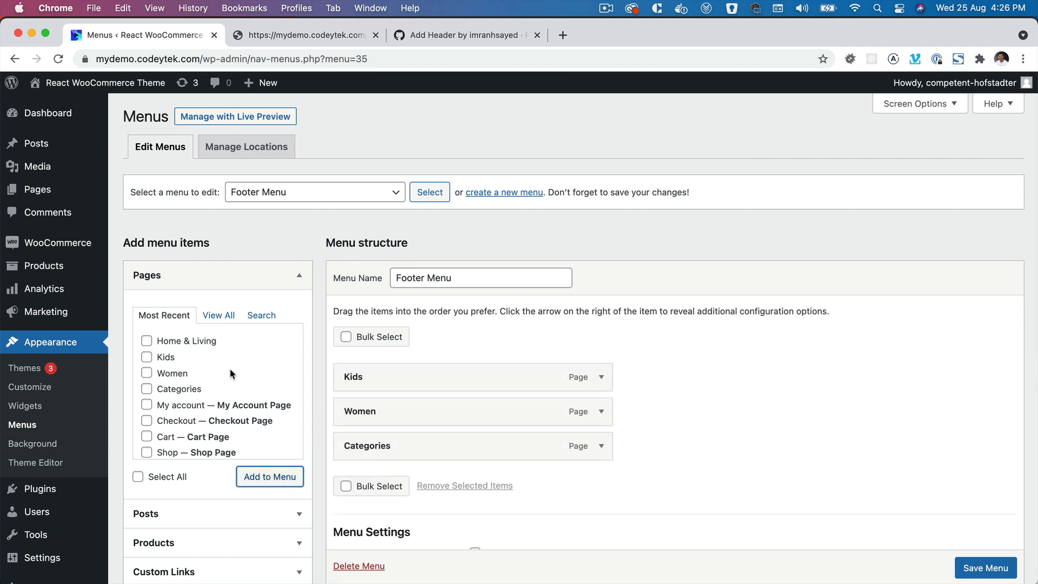
scroll(down, 3)
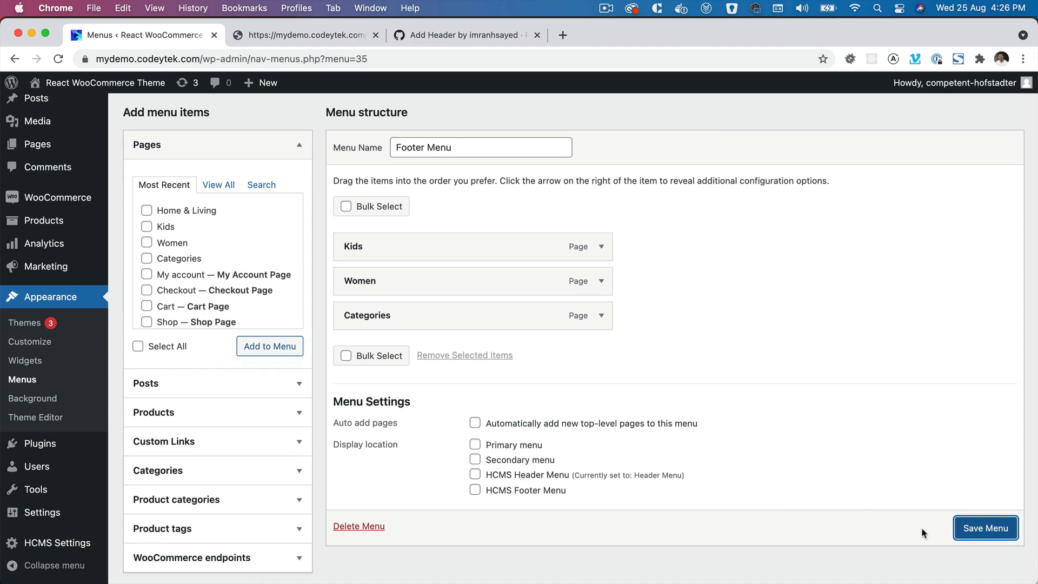
click(985, 527)
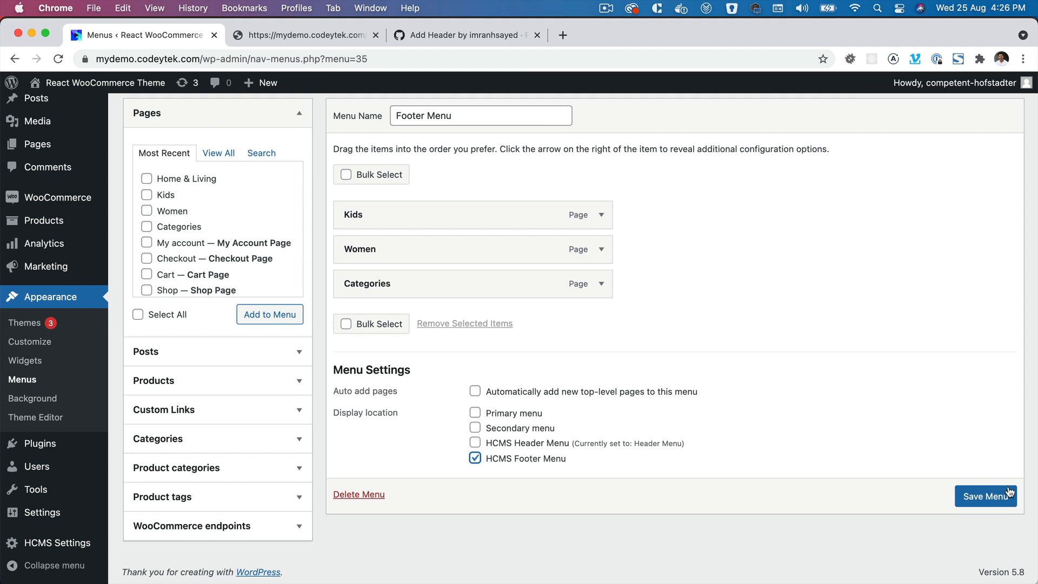
click(986, 495)
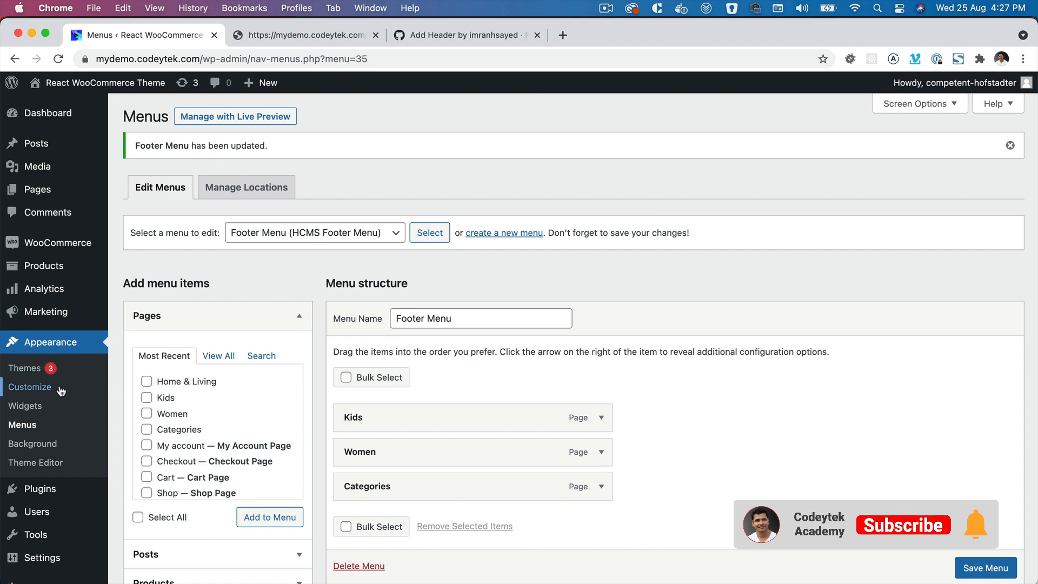
Step: Review the Customizer's Site Identity title and tagline, then the Social Links settings
click(29, 386)
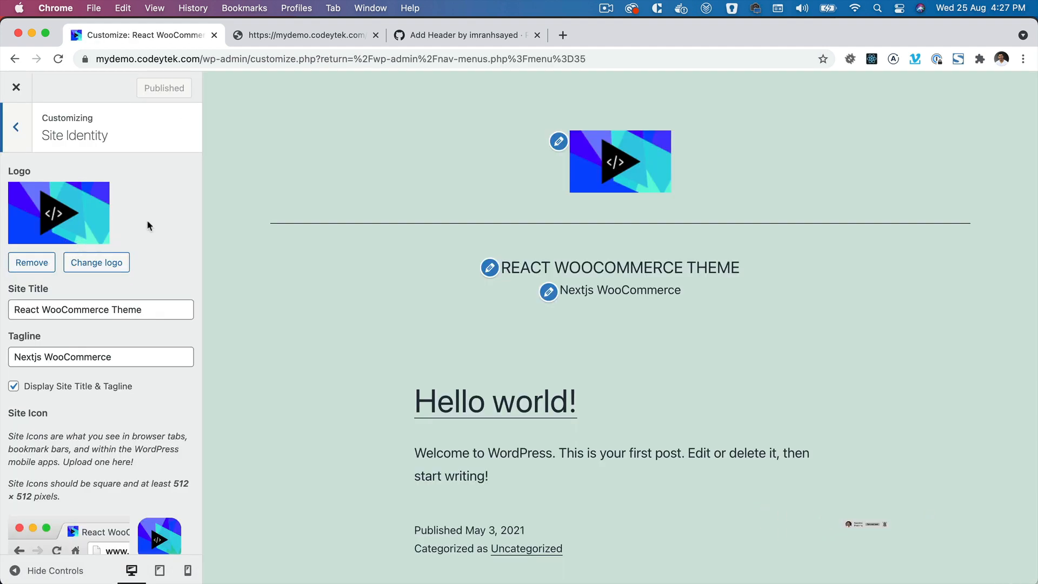
mouse_move(73, 226)
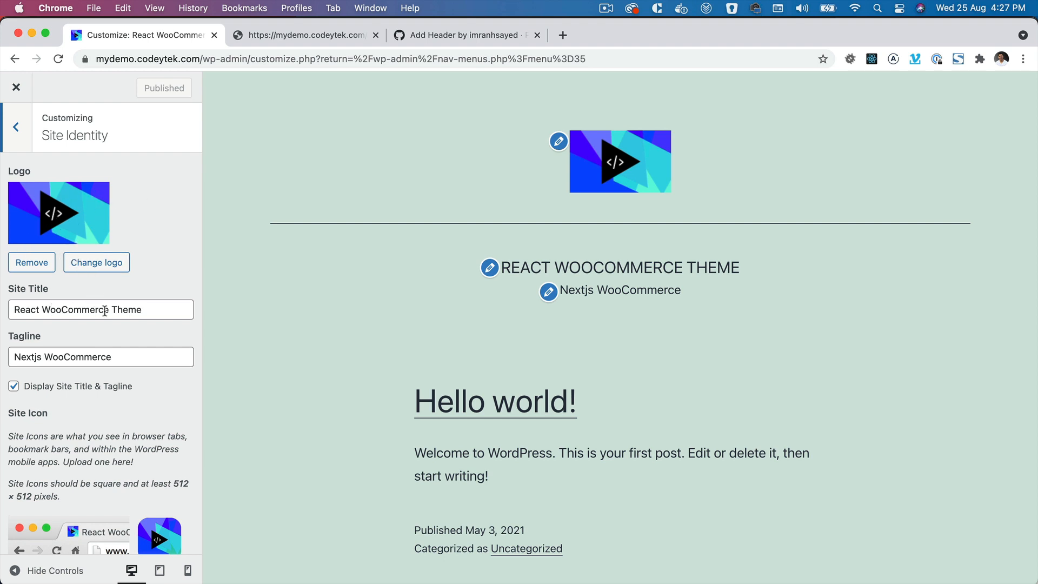
click(100, 357)
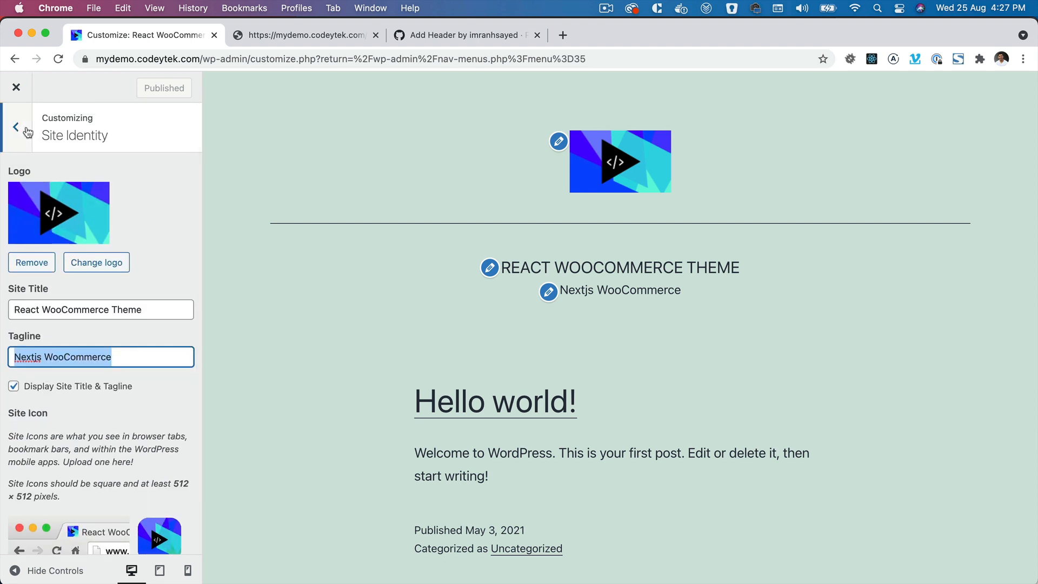
click(15, 127)
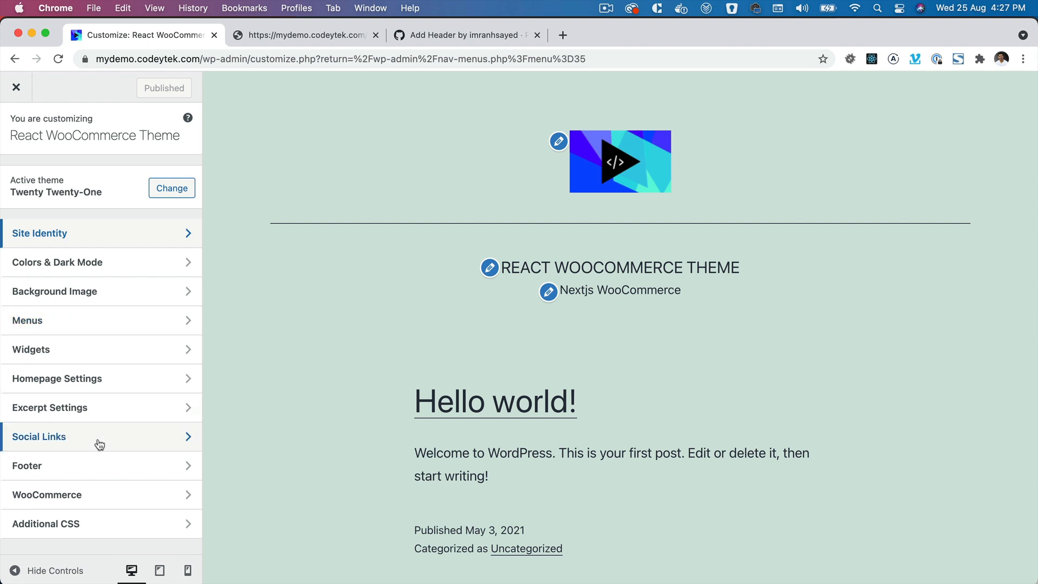
click(39, 437)
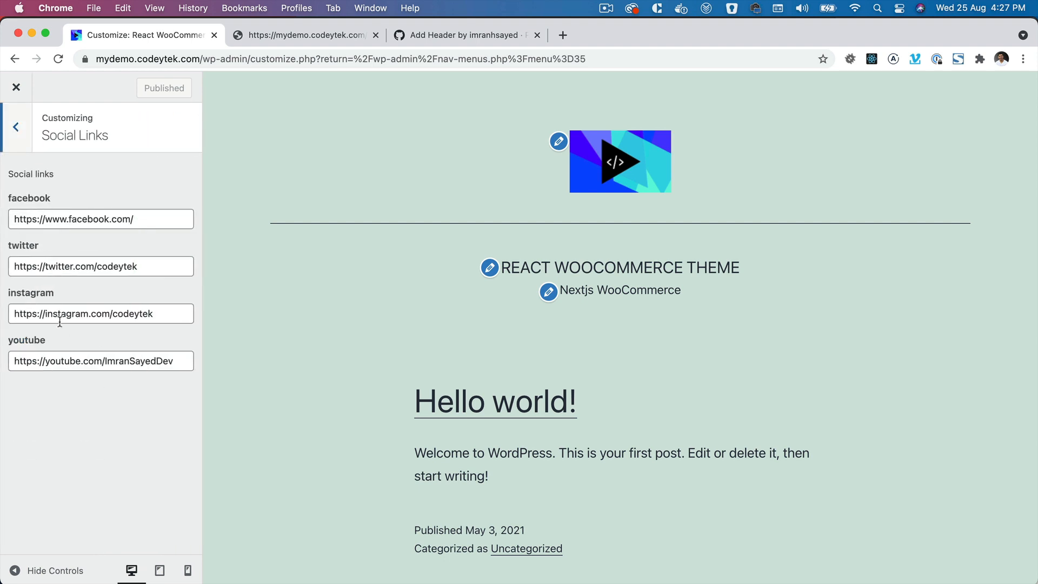
click(15, 126)
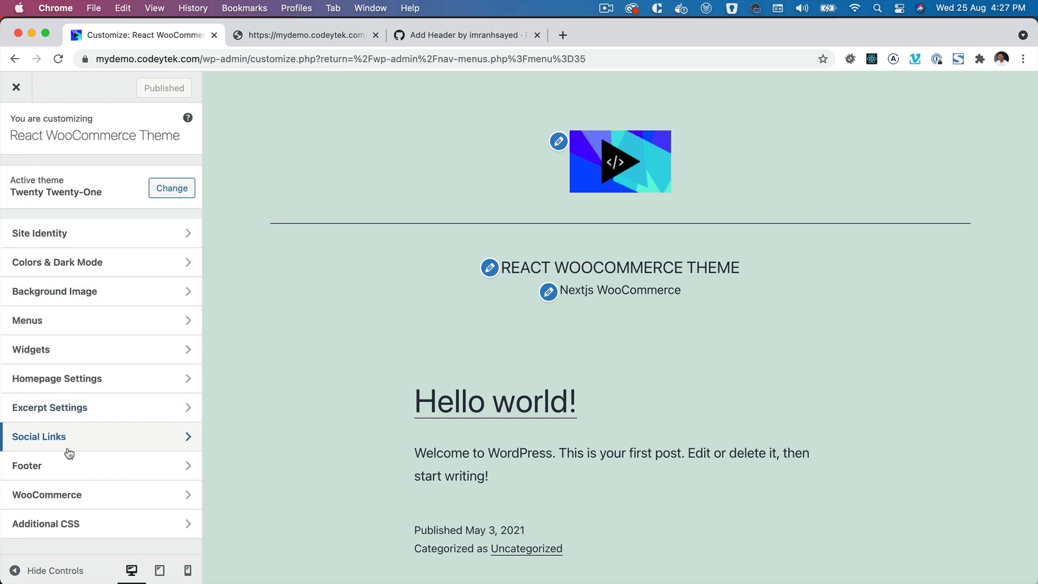
Step: Check the footer copyright settings, then view the header-footer endpoint response
click(26, 466)
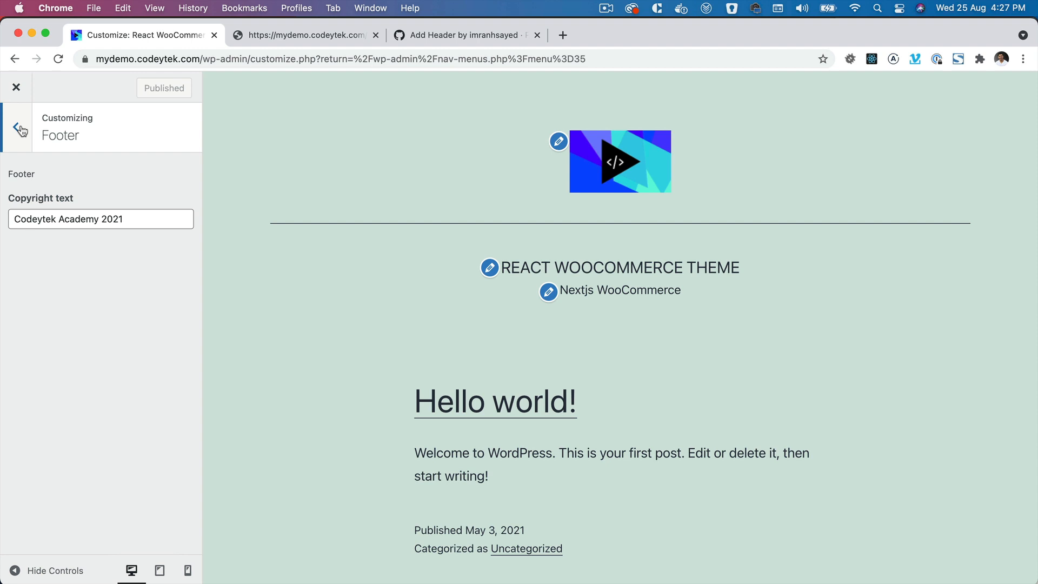
click(18, 127)
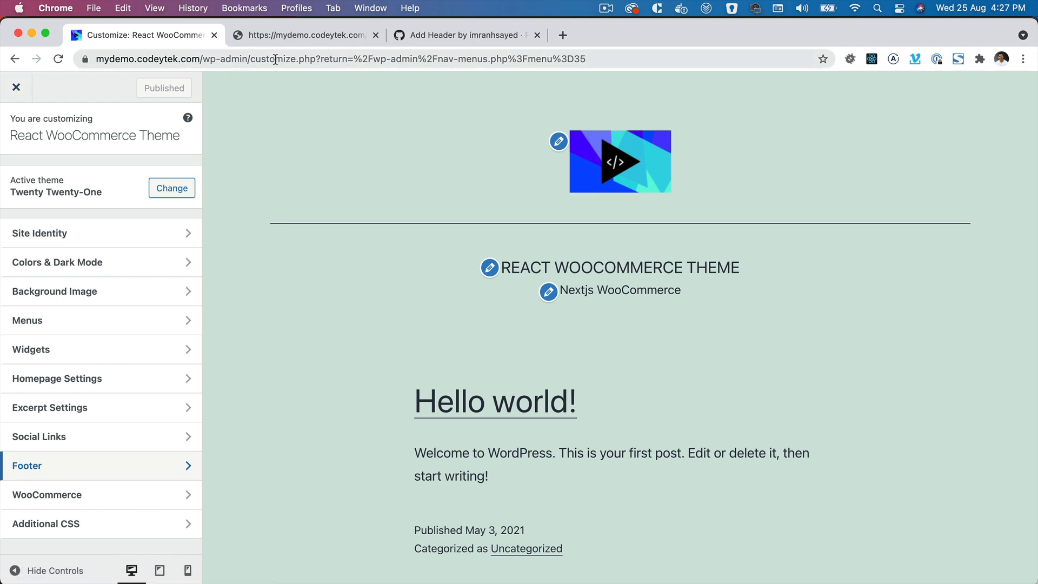
mouse_move(245, 296)
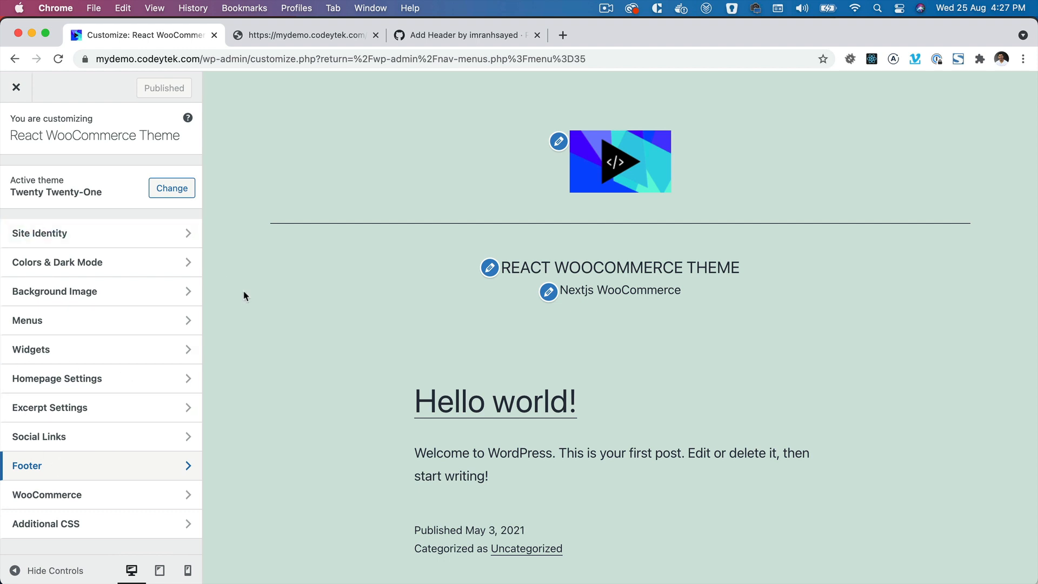
click(304, 35)
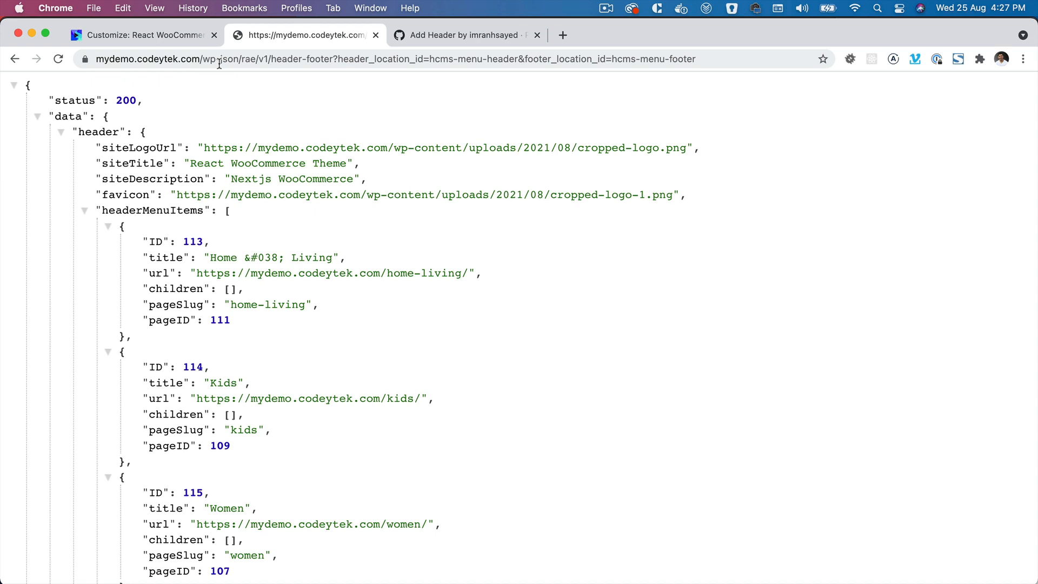
Step: Inspect the endpoint URL's rae namespace and menu location parameters, then scroll through menu items and social links
double_click(209, 58)
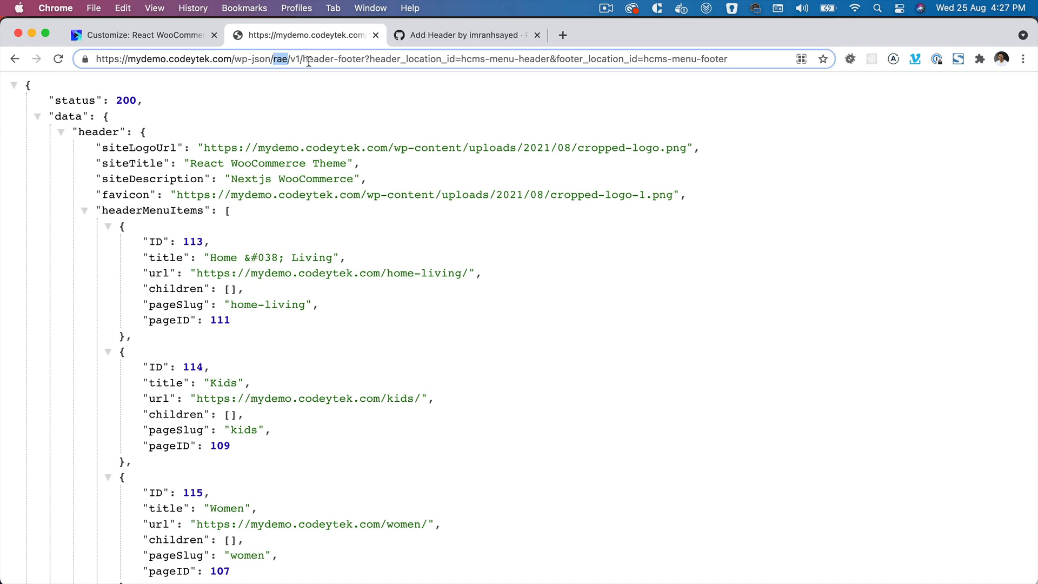
drag(305, 59, 728, 59)
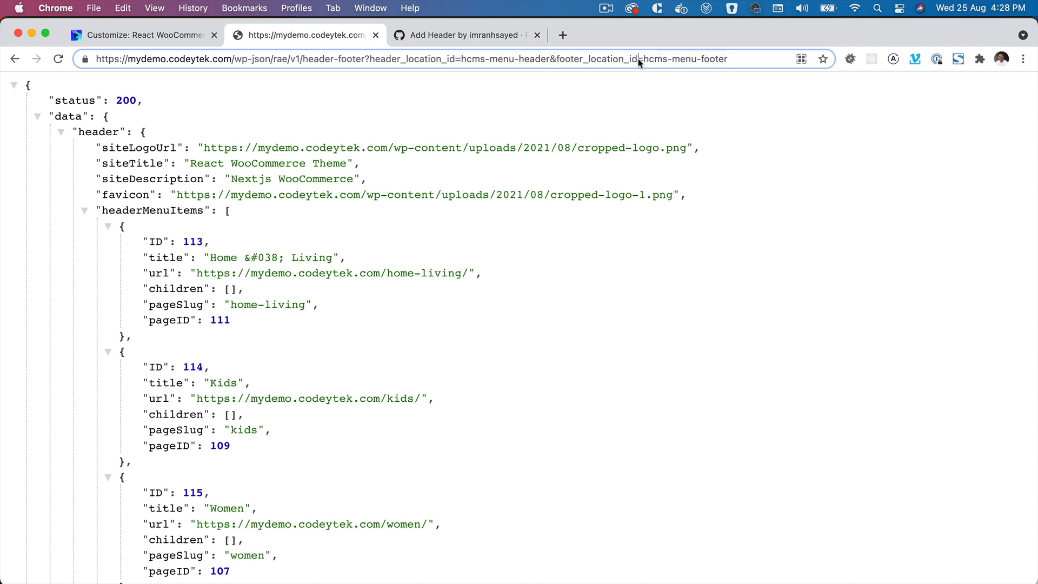
double_click(505, 58)
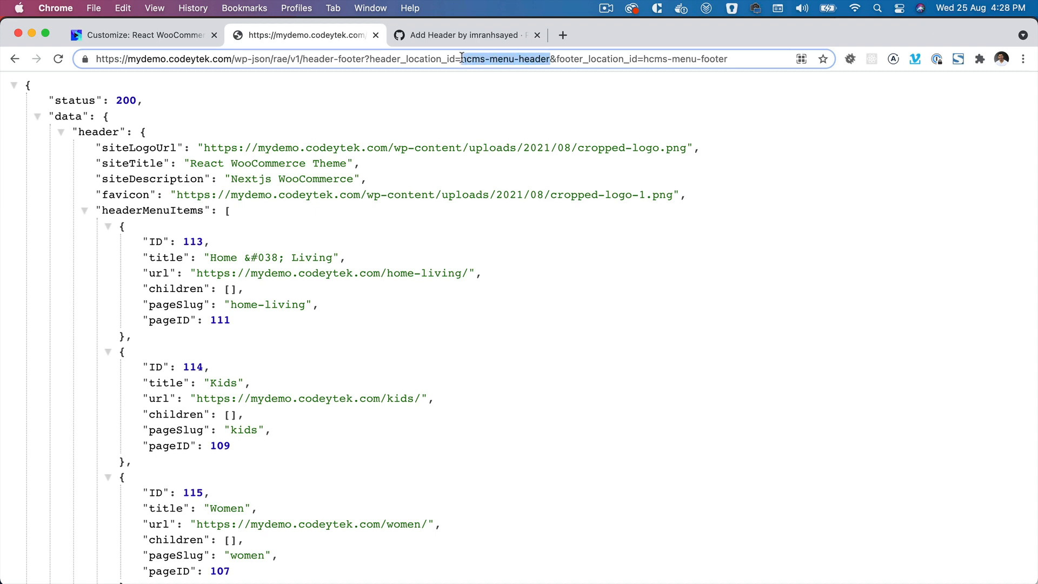
double_click(505, 58)
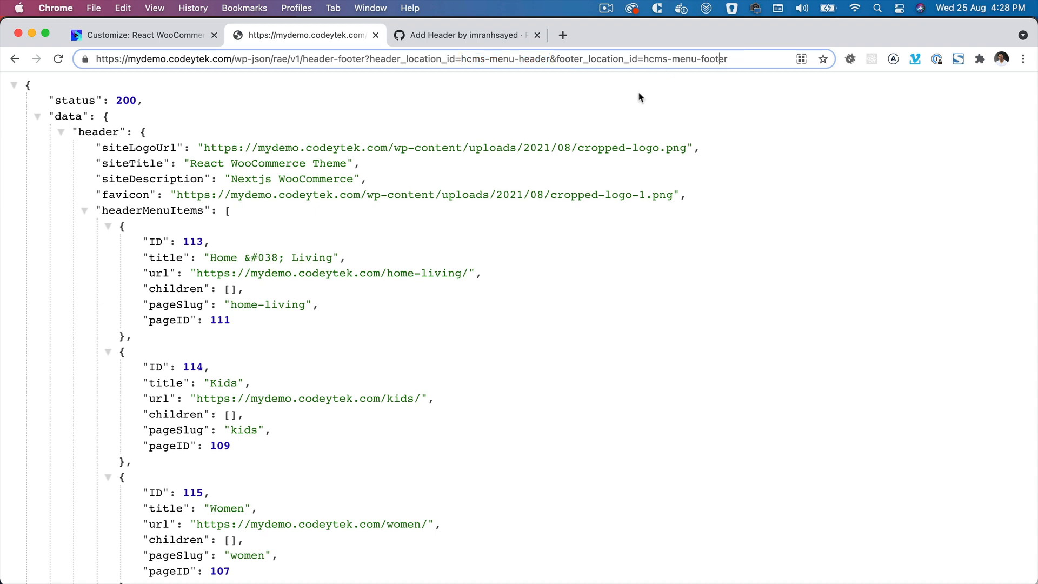
mouse_move(227, 97)
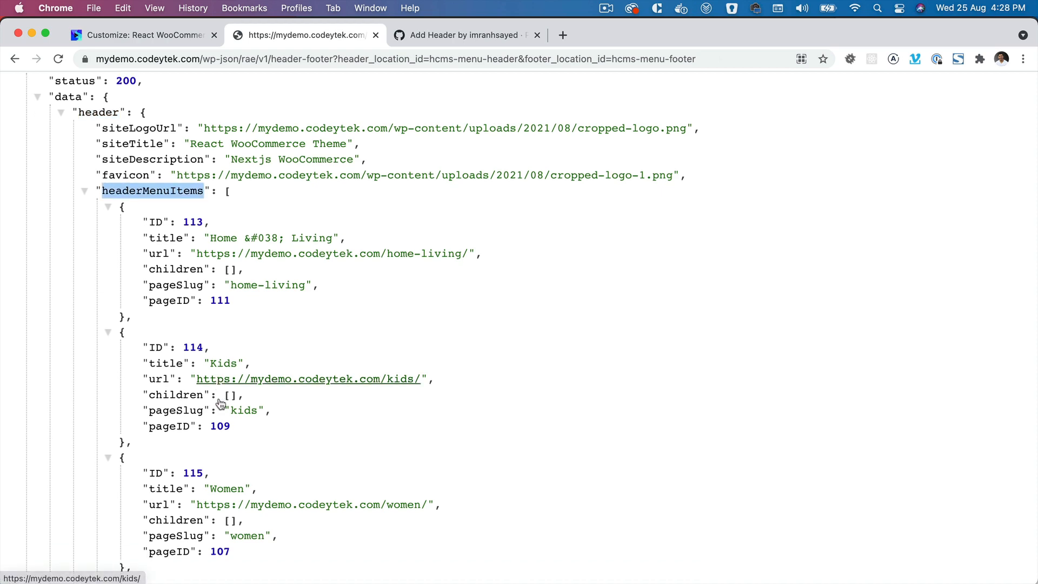
scroll(down, 3)
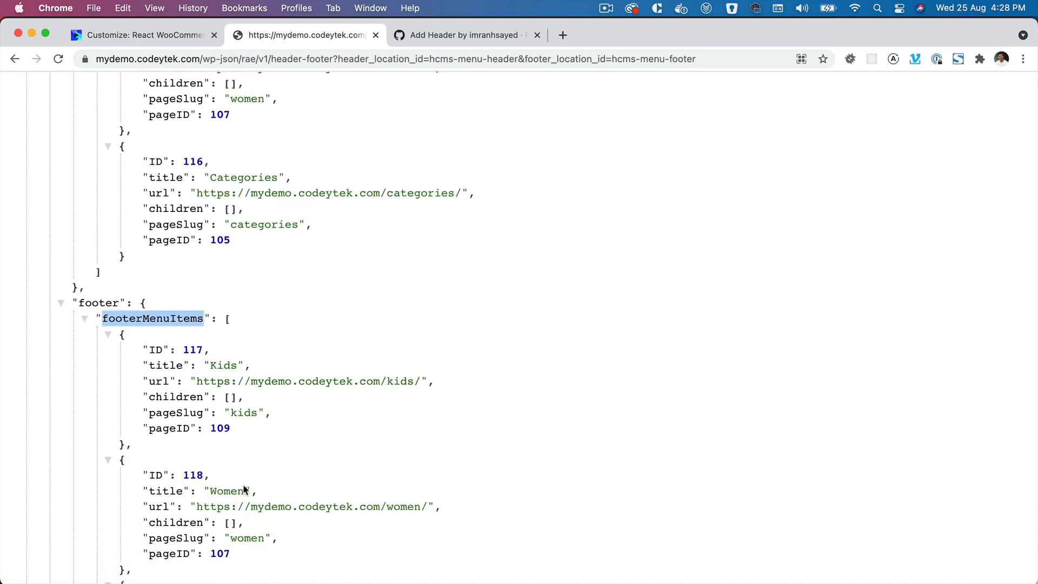
scroll(down, 3)
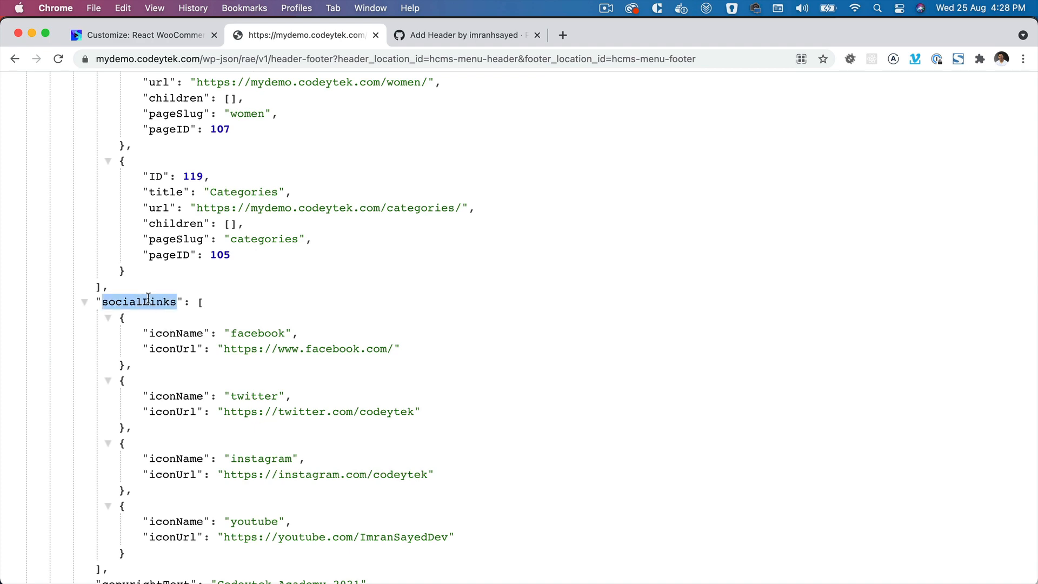
scroll(down, 3)
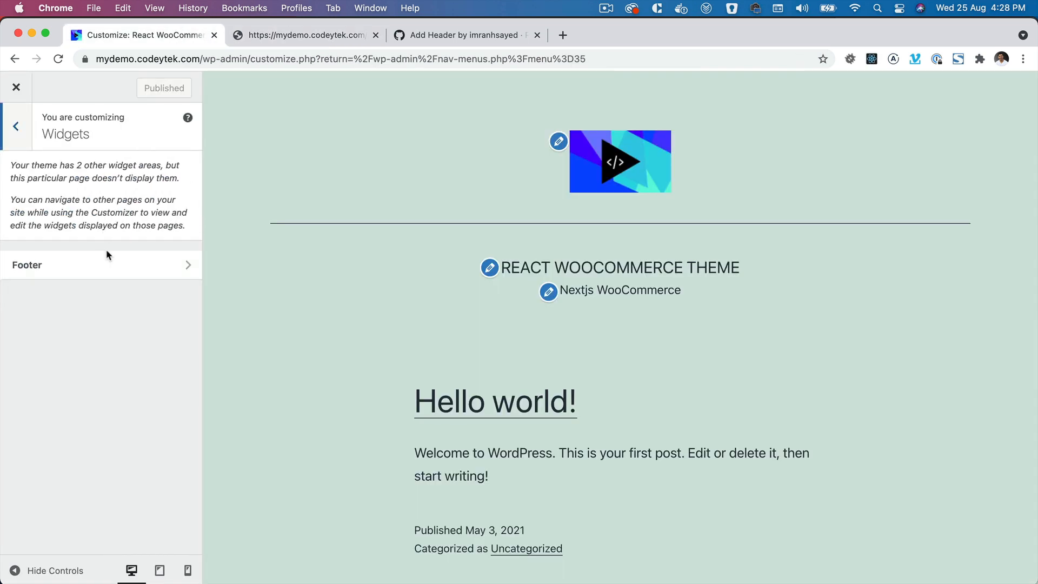
Step: Leave the Customizer, expand HCMS Footer #1 in Widgets, and view the endpoint's sidebarOne output
click(15, 127)
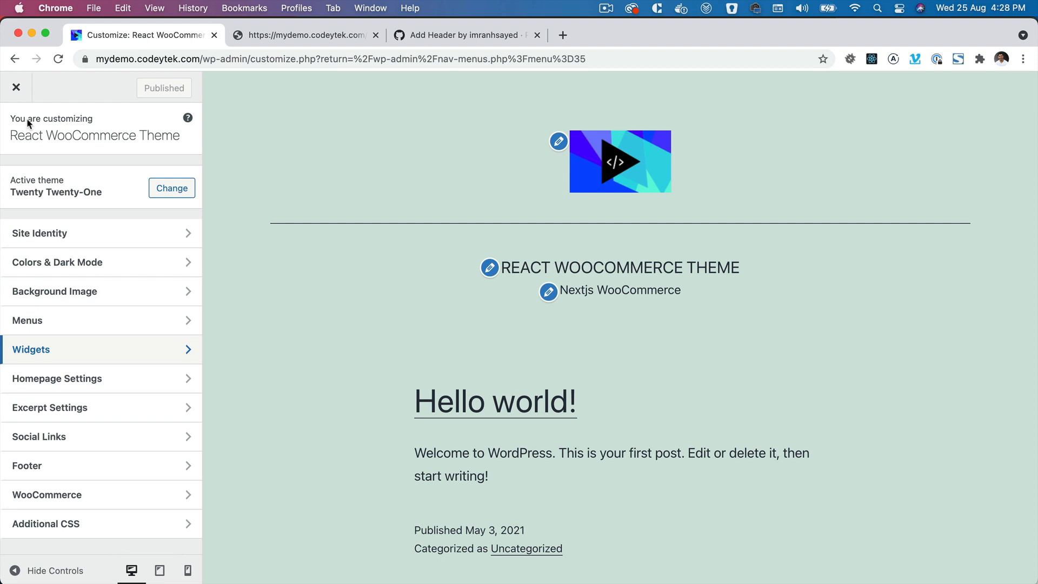
click(16, 86)
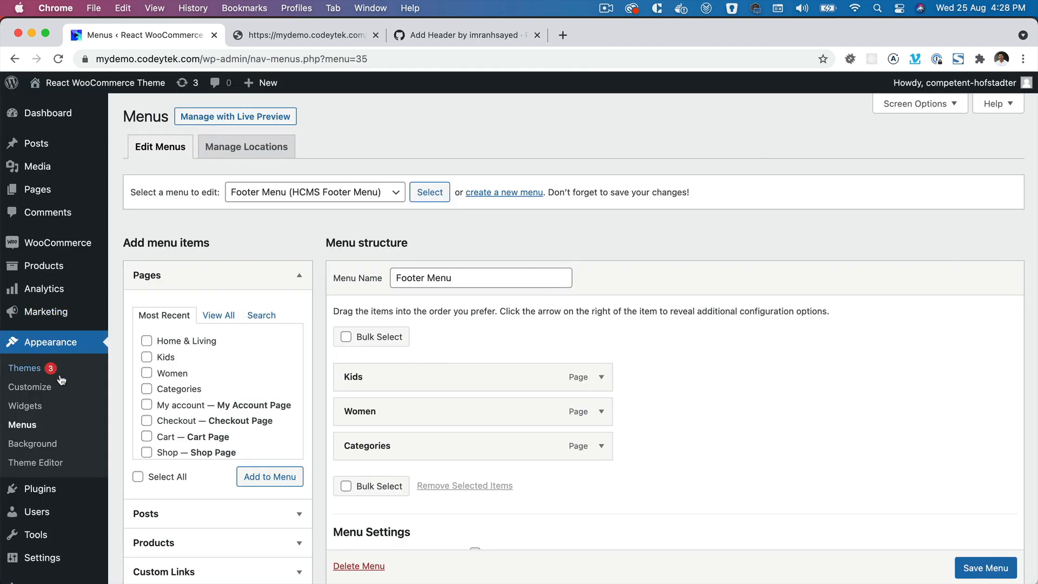
click(25, 406)
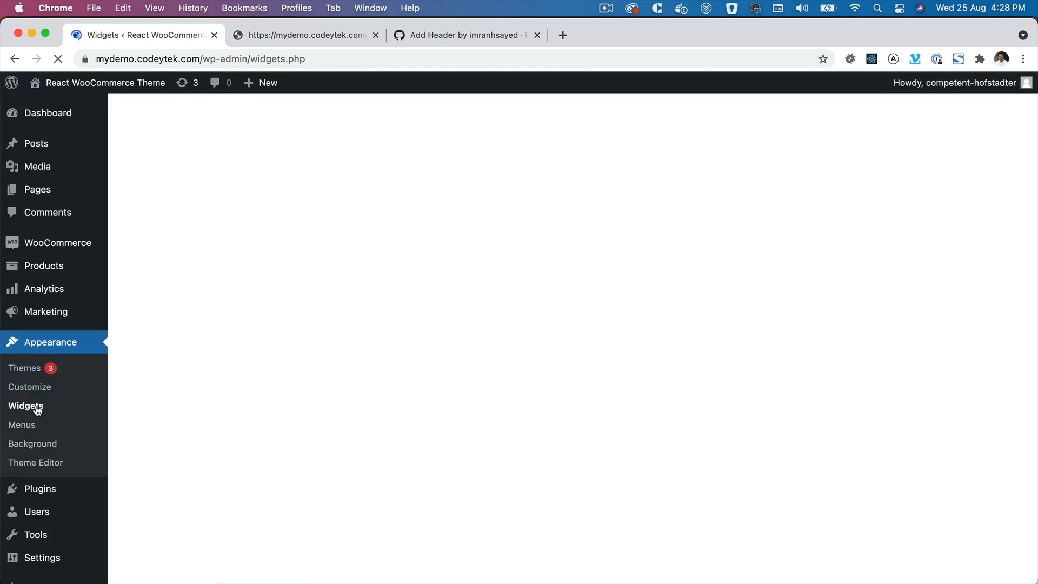
click(26, 406)
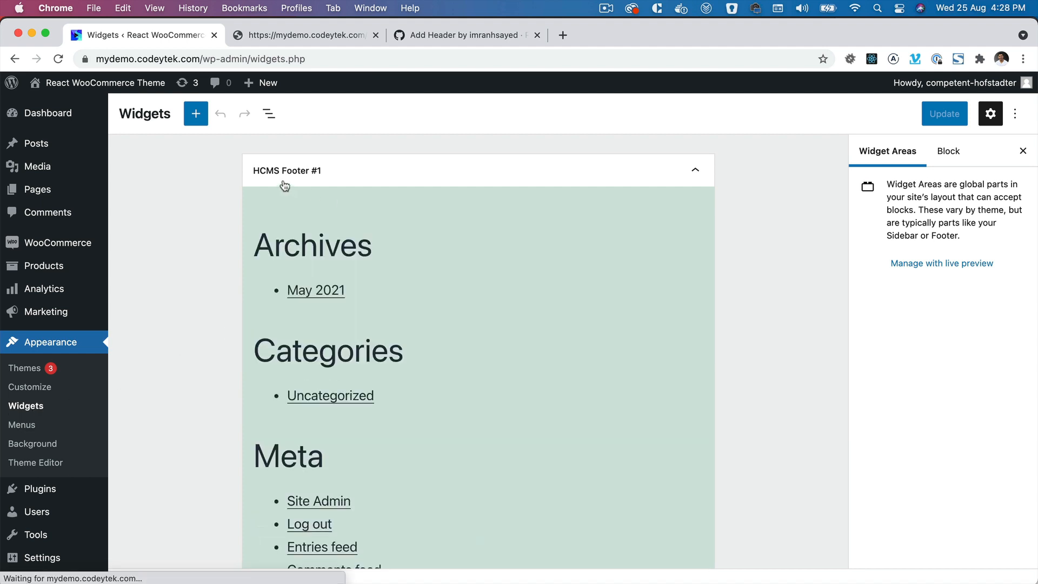
scroll(down, 3)
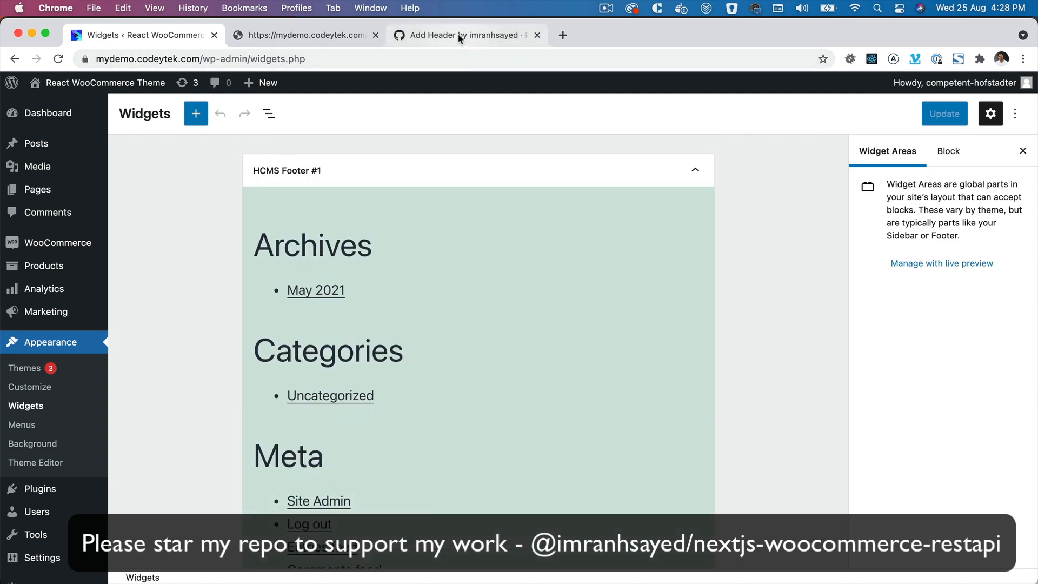
click(304, 34)
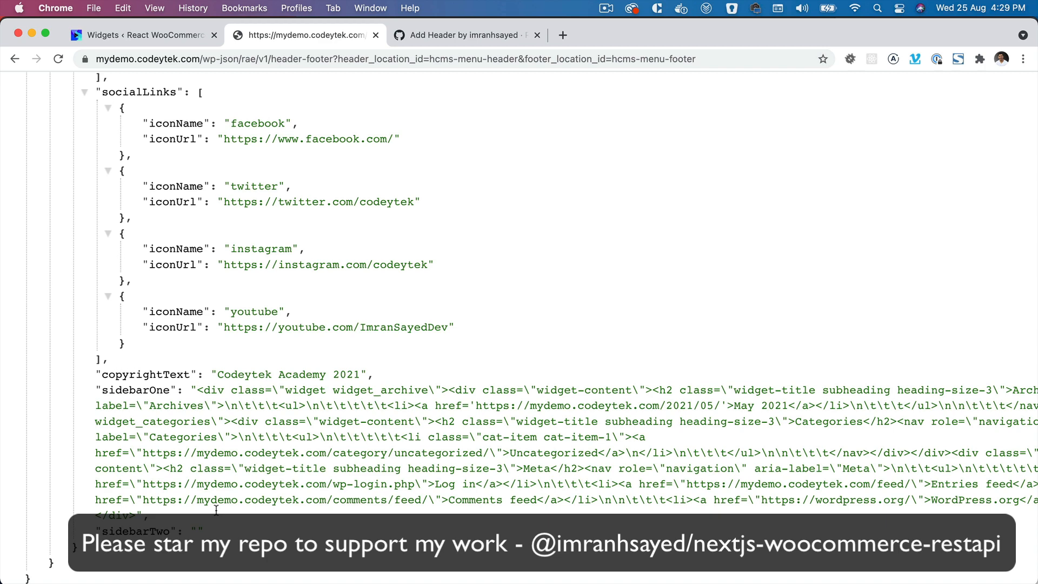
scroll(up, 3)
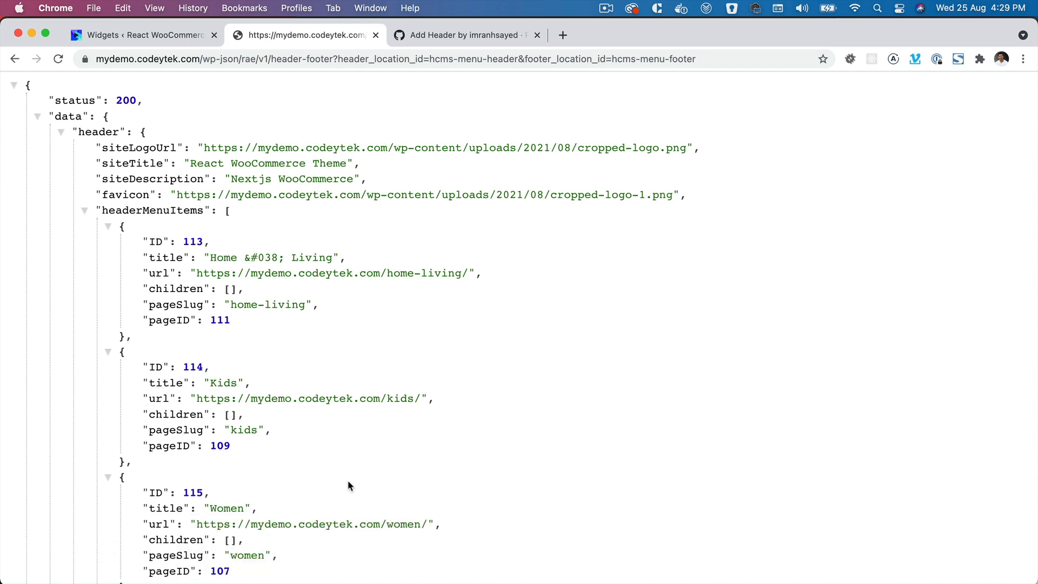
mouse_move(180, 52)
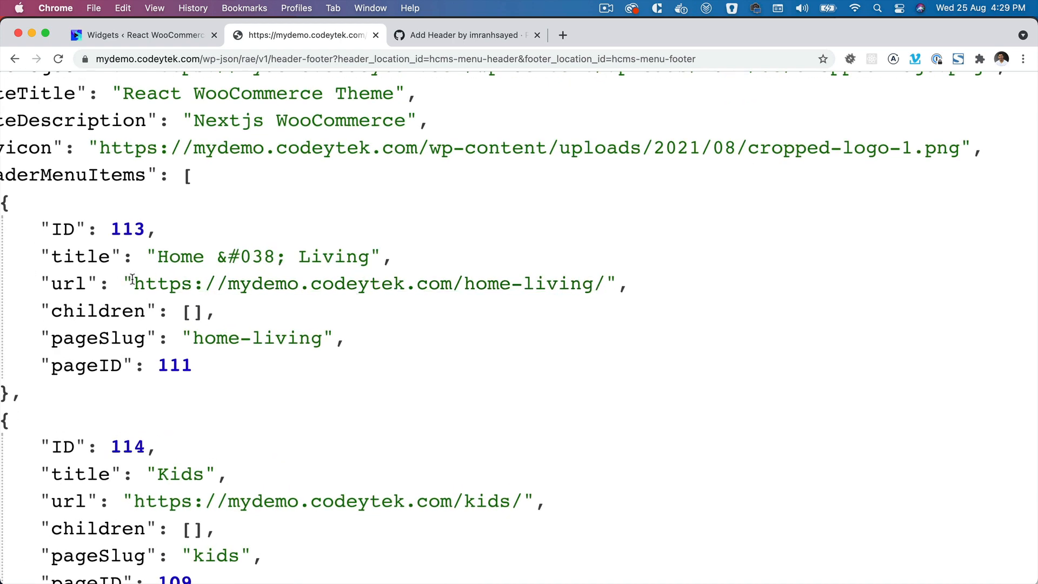
drag(131, 284, 212, 311)
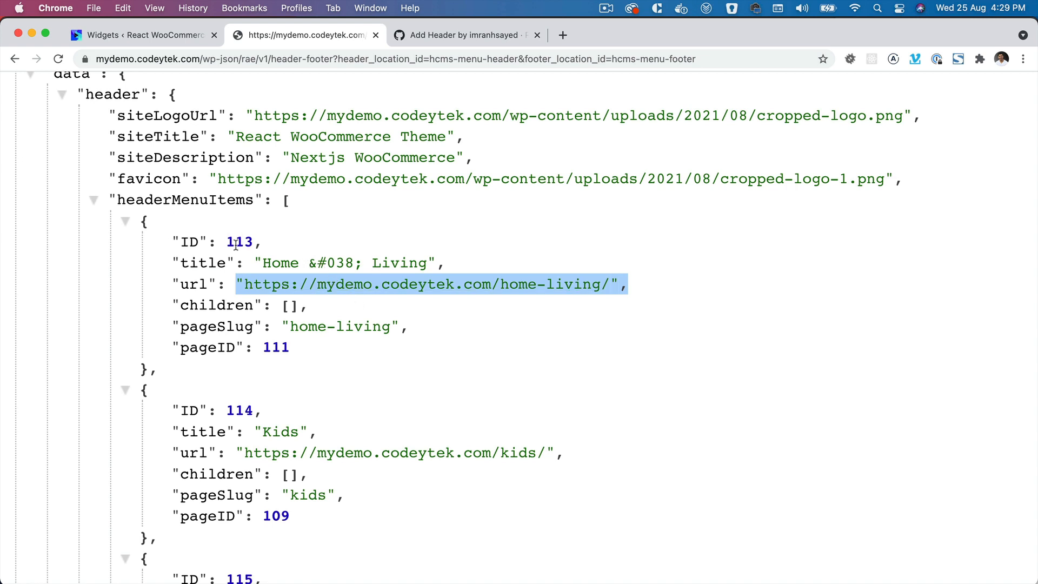
mouse_move(397, 285)
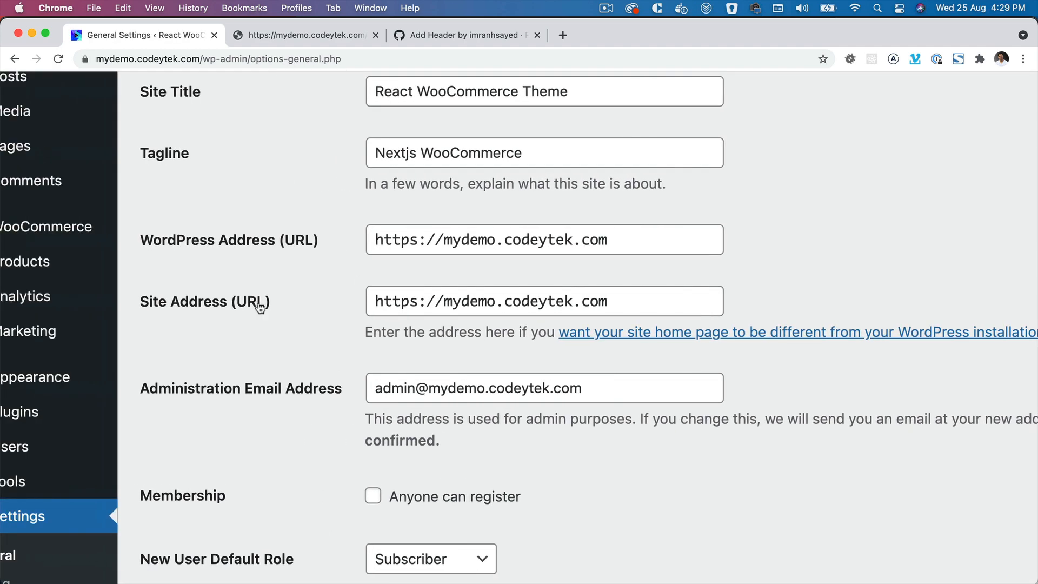
Step: Select parts of the WordPress Address and Site Address fields and begin typing 'local' over the domain
scroll(left, 3)
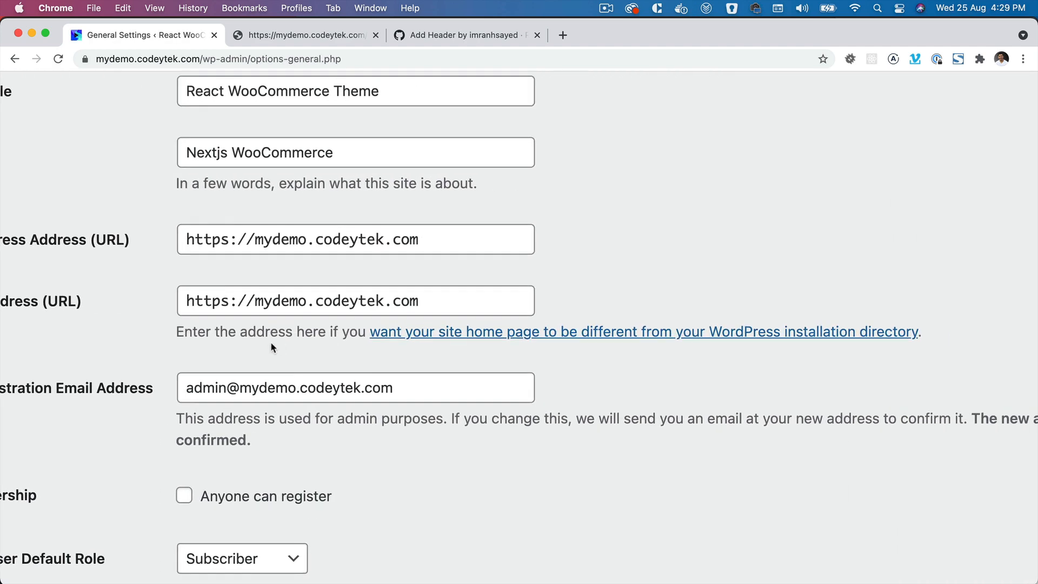
mouse_move(321, 339)
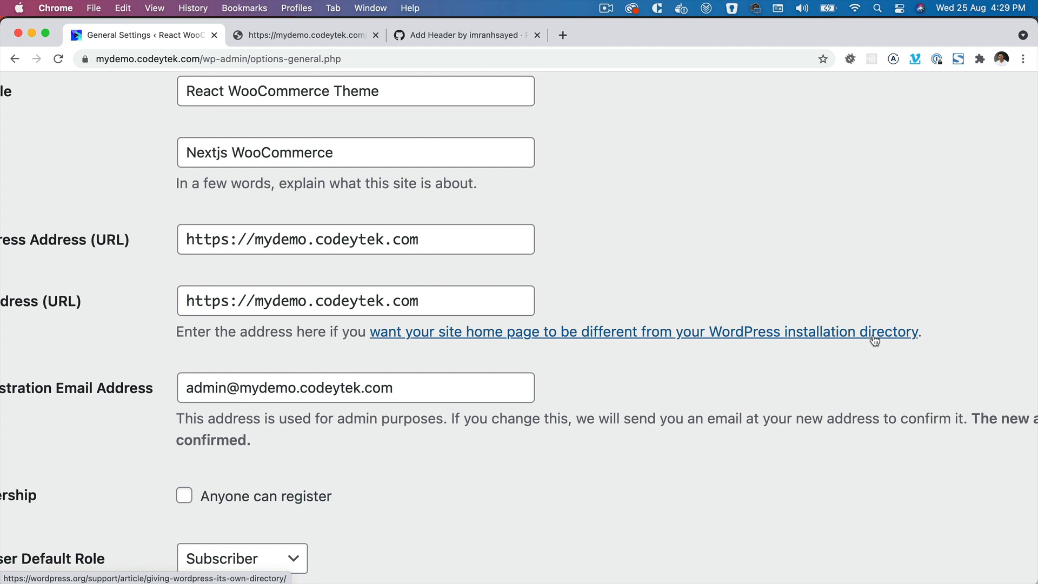
click(355, 300)
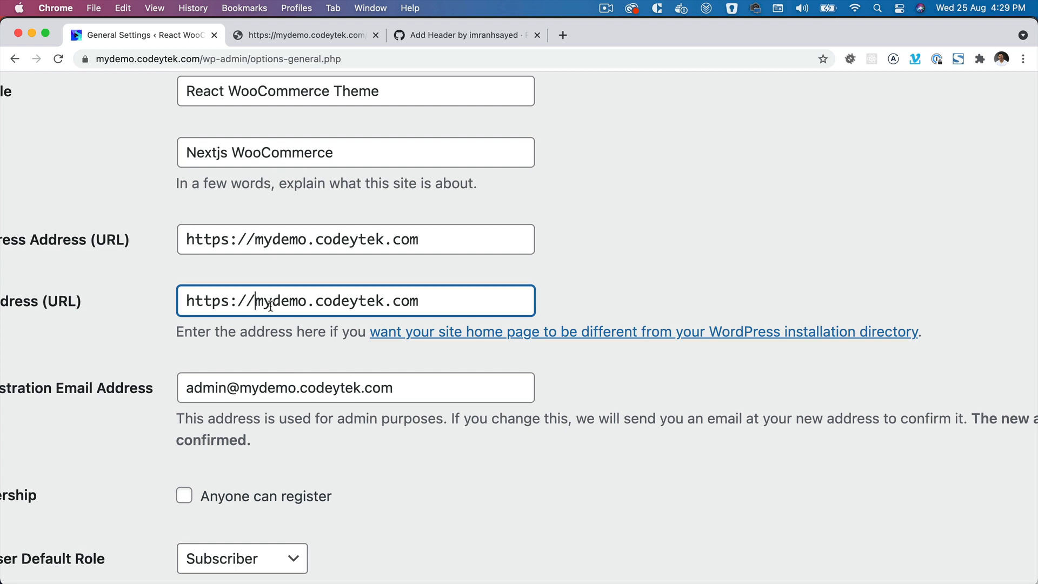
double_click(271, 301)
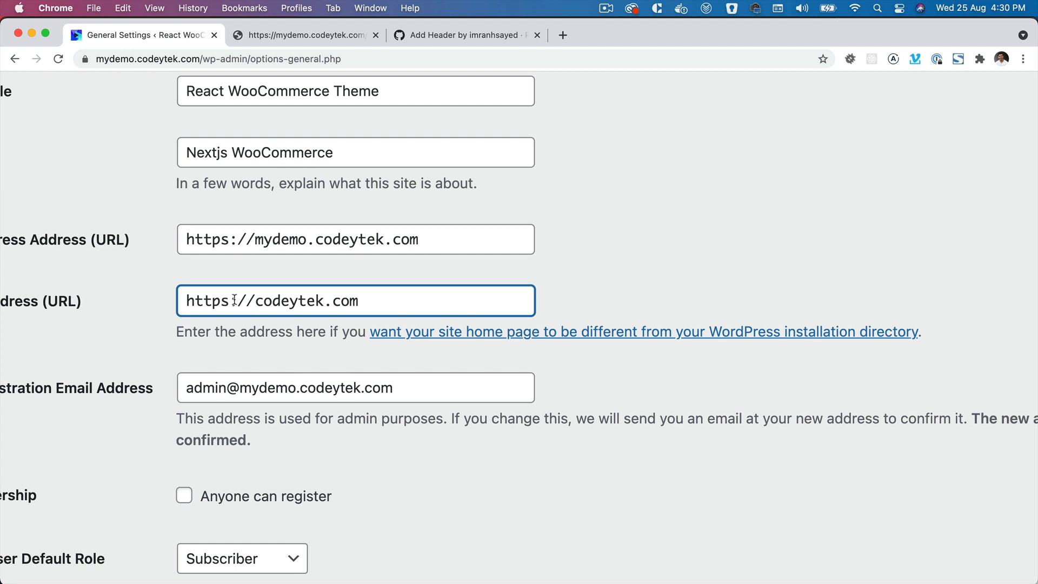
triple_click(271, 301)
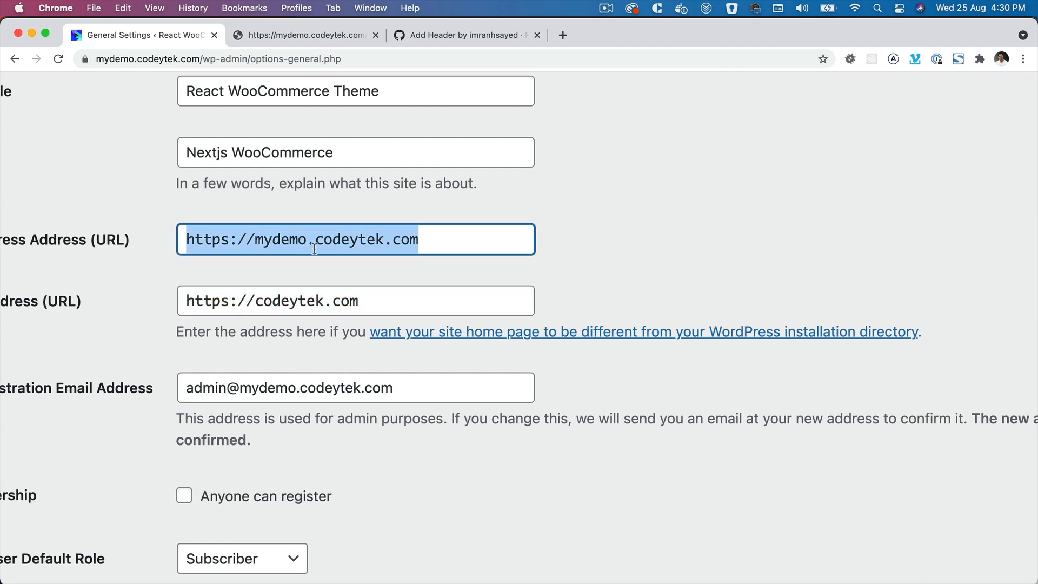
double_click(275, 239)
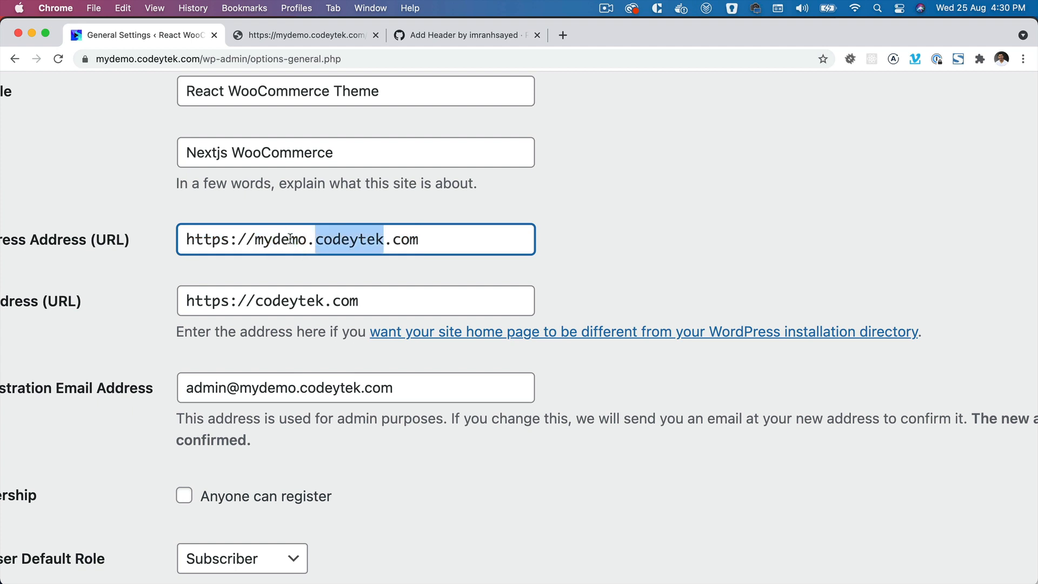
double_click(280, 239)
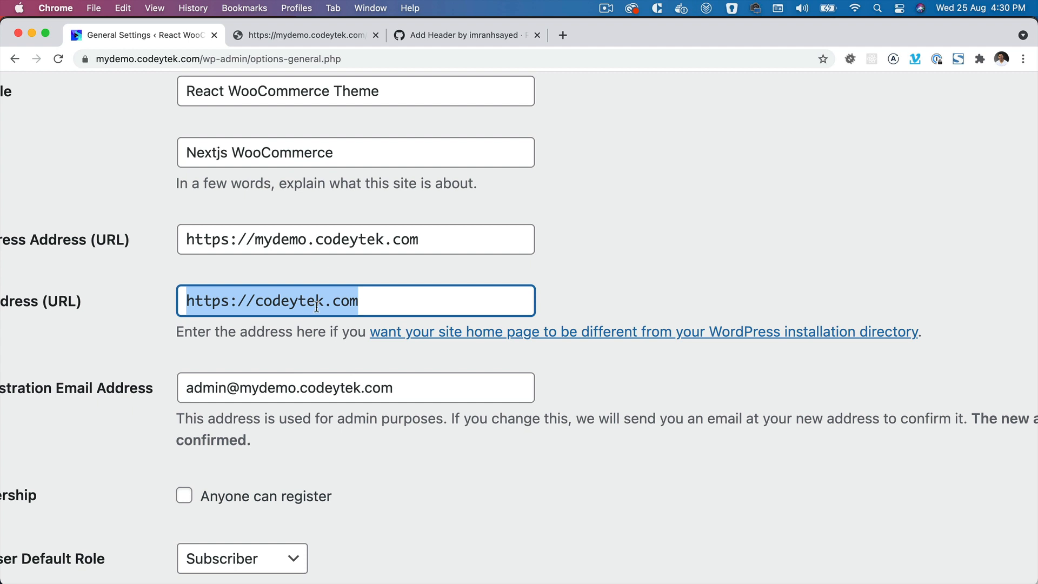
mouse_move(276, 306)
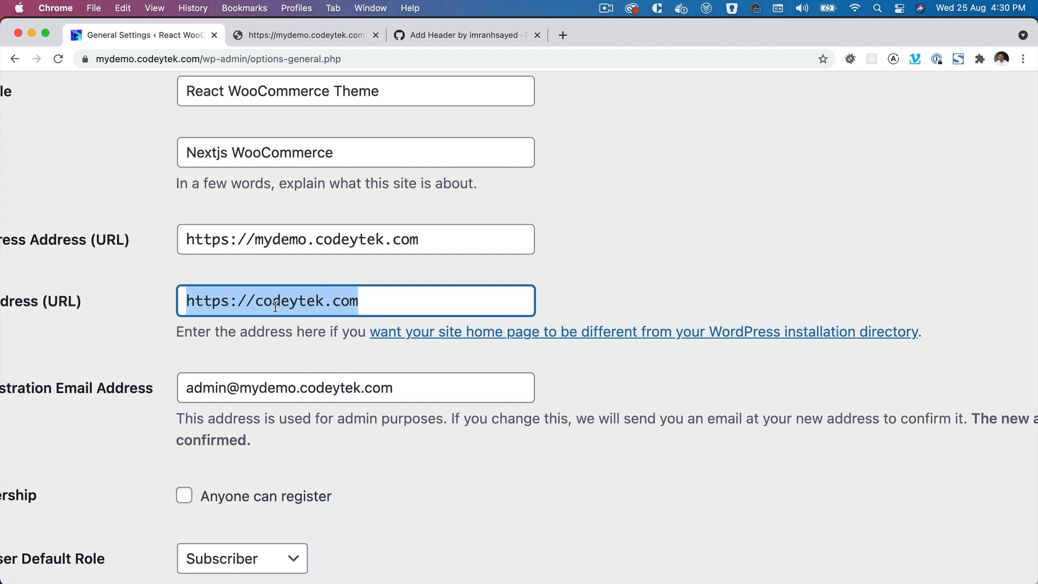
double_click(292, 300)
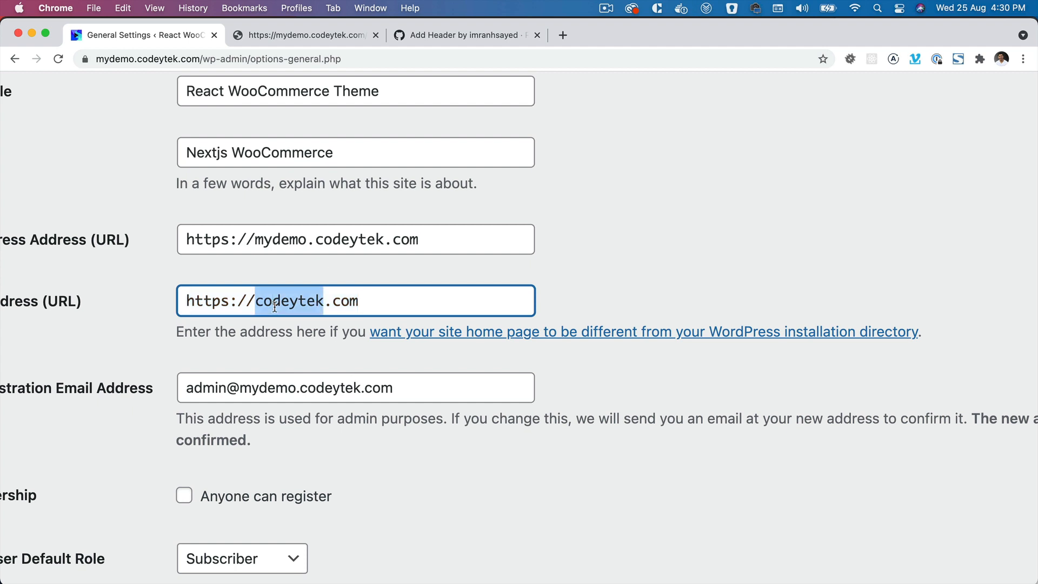
text(localhost:3000)
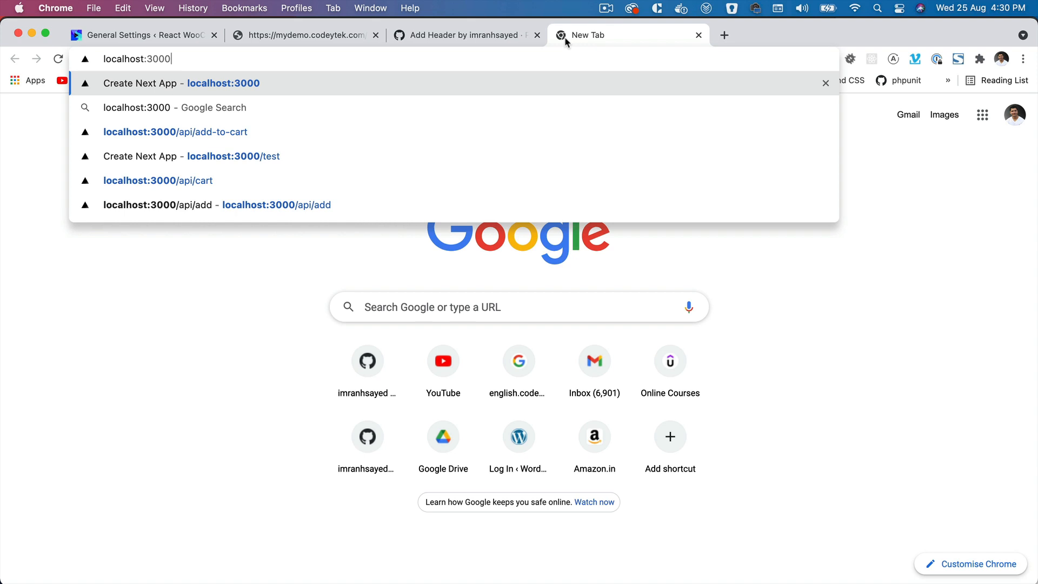
click(133, 34)
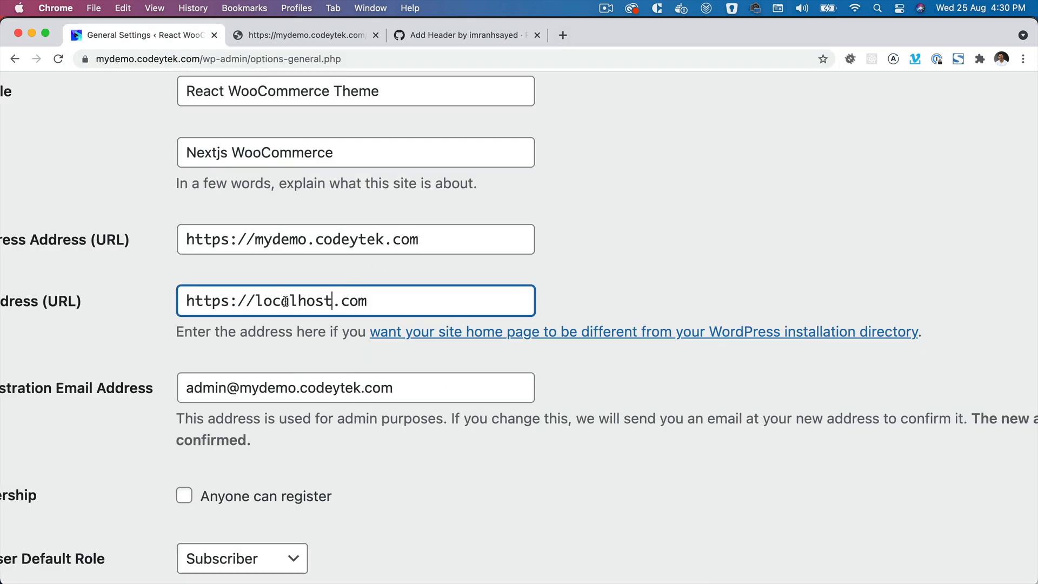
text(http://localhost:3000/)
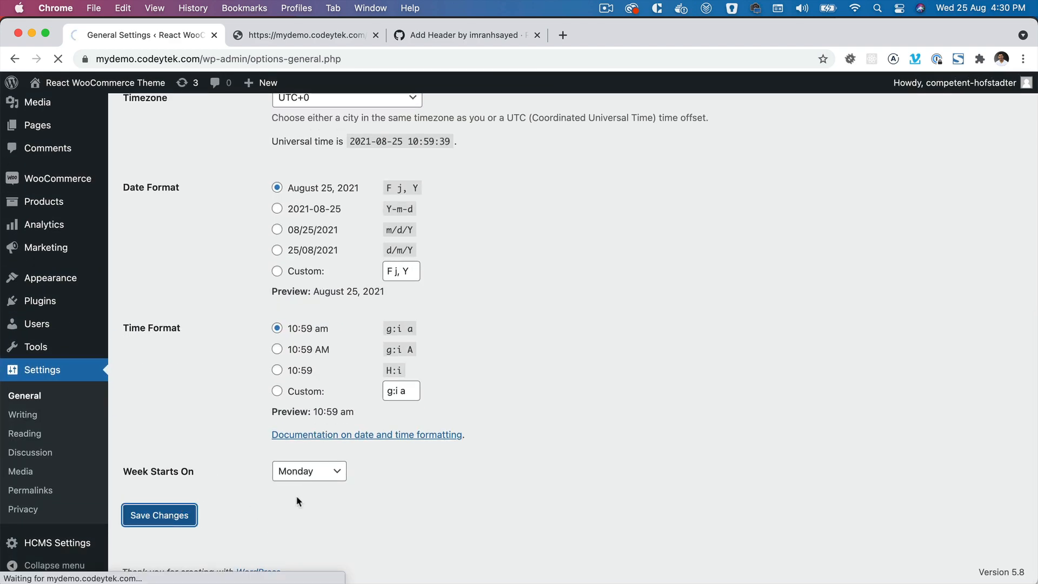
click(305, 36)
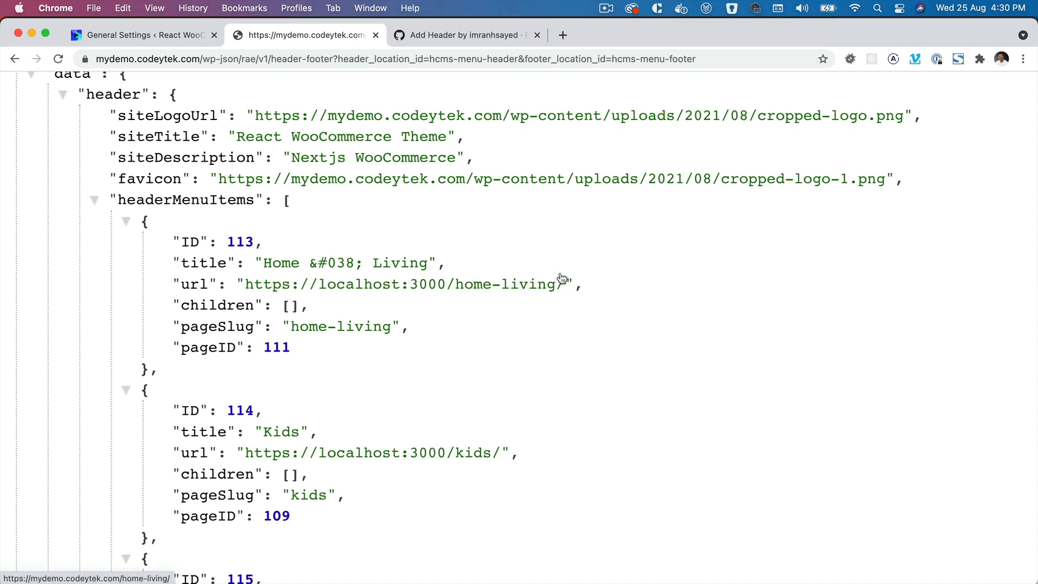
mouse_move(285, 297)
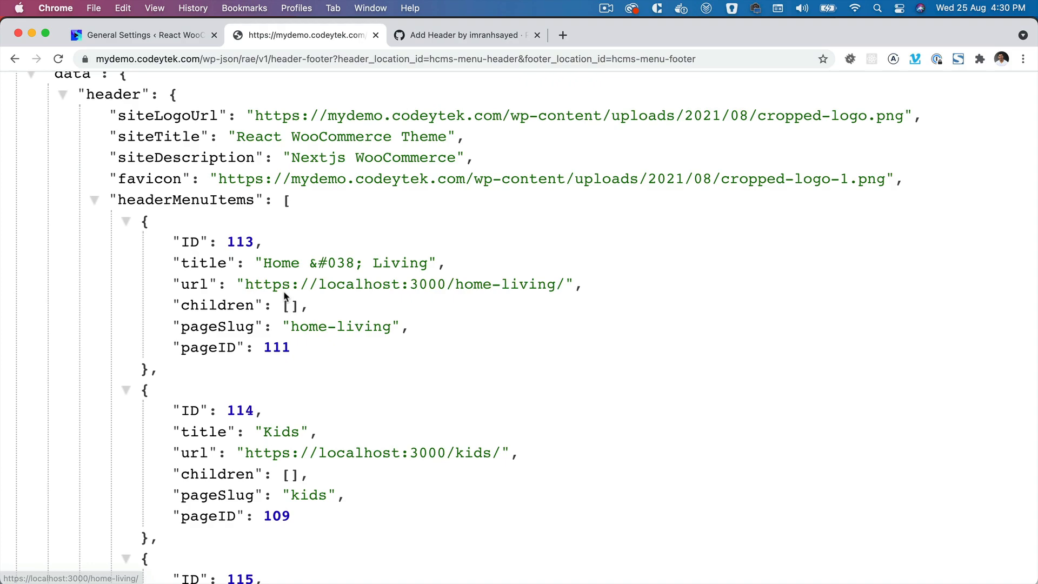
mouse_move(427, 448)
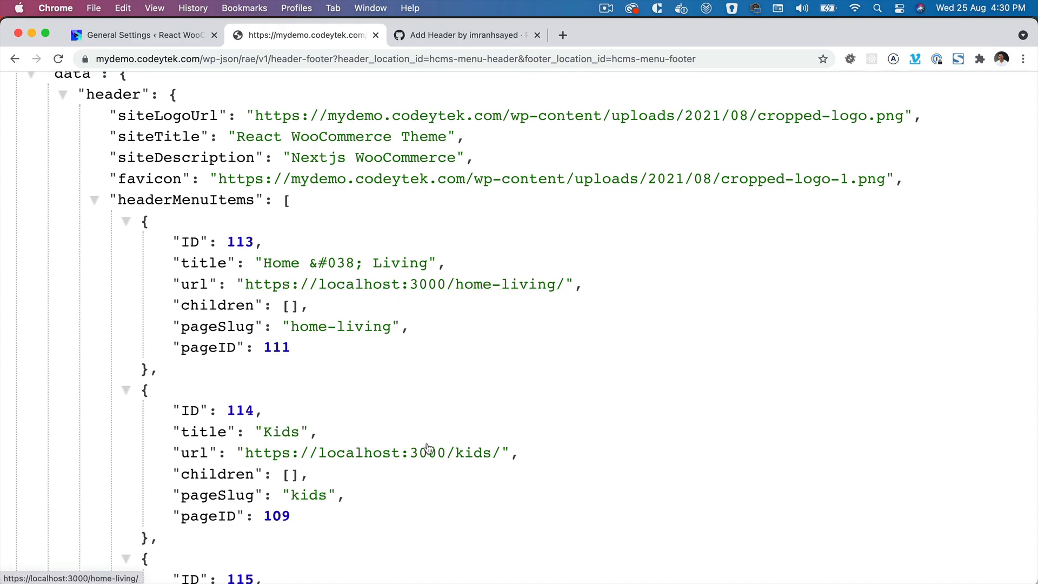
Step: Scroll the endpoint response to verify menu, social and sidebar links use localhost:3000
scroll(down, 3)
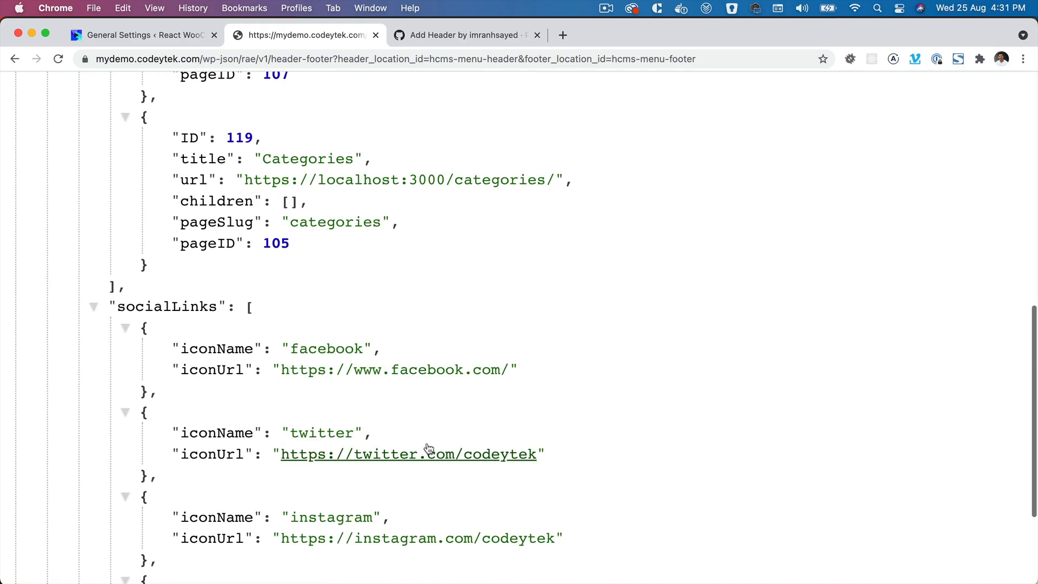
scroll(down, 3)
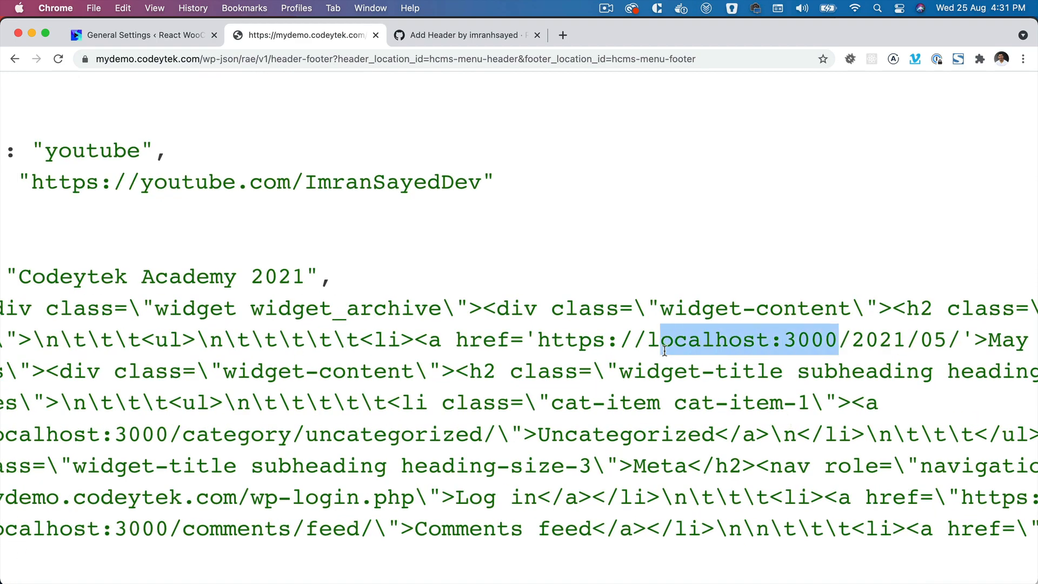
click(1000, 92)
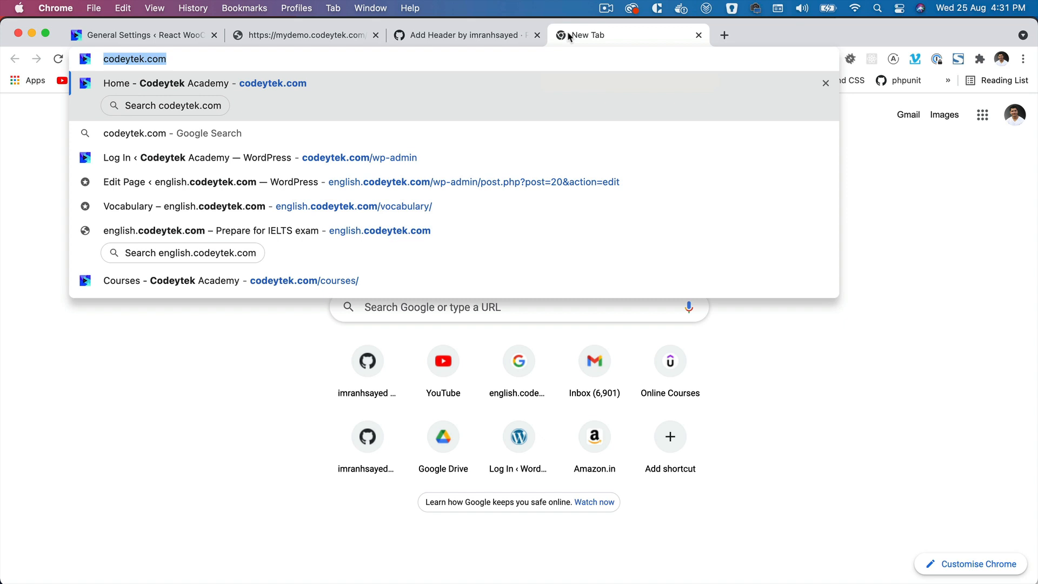
Step: Open twitter.com/imranhsayed and a GitHub profile in new tabs, then return to the endpoint response
text(https://twitter.com/imranhsayed)
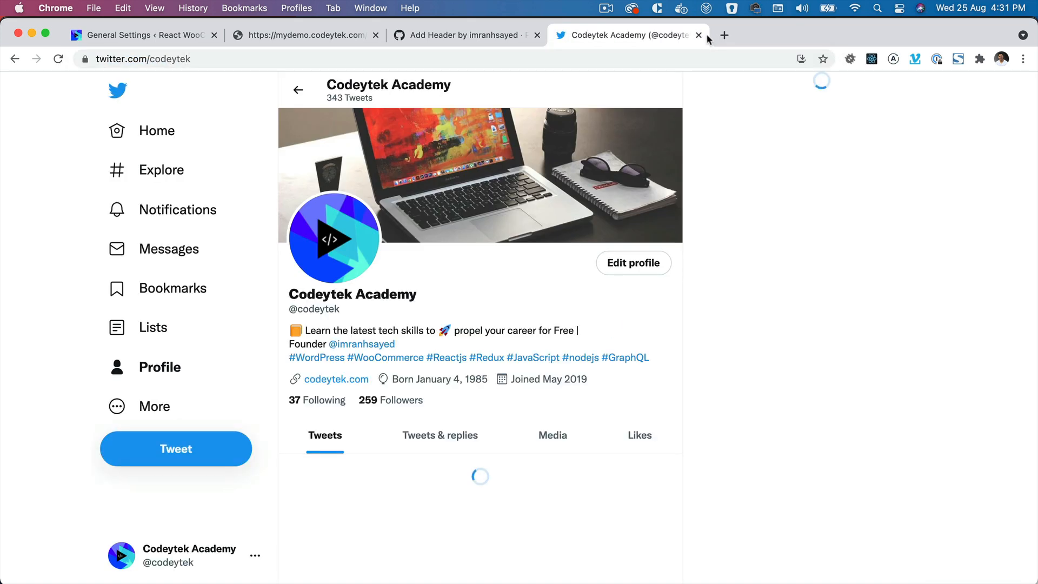
click(723, 35)
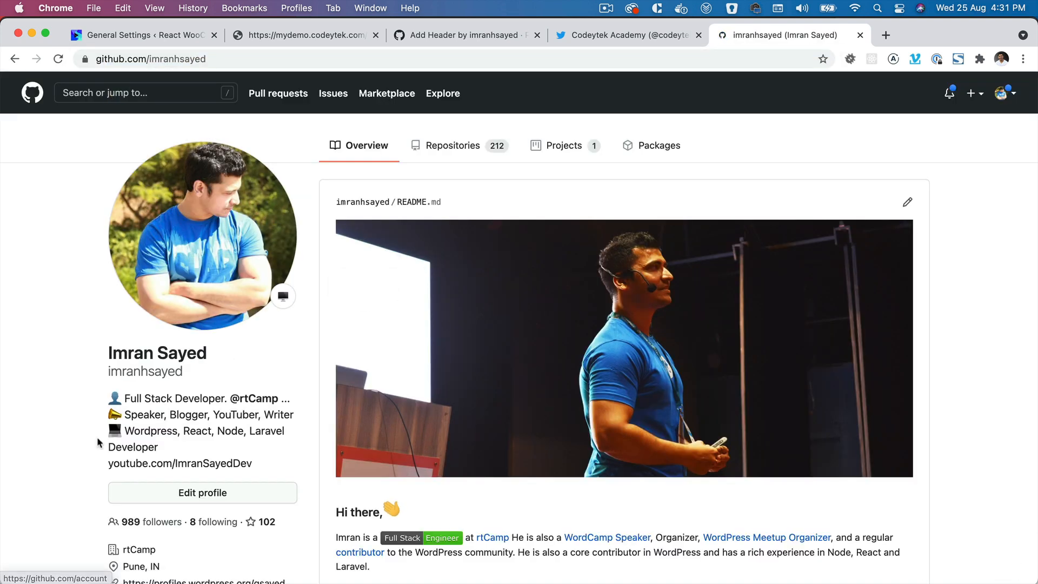
scroll(down, 3)
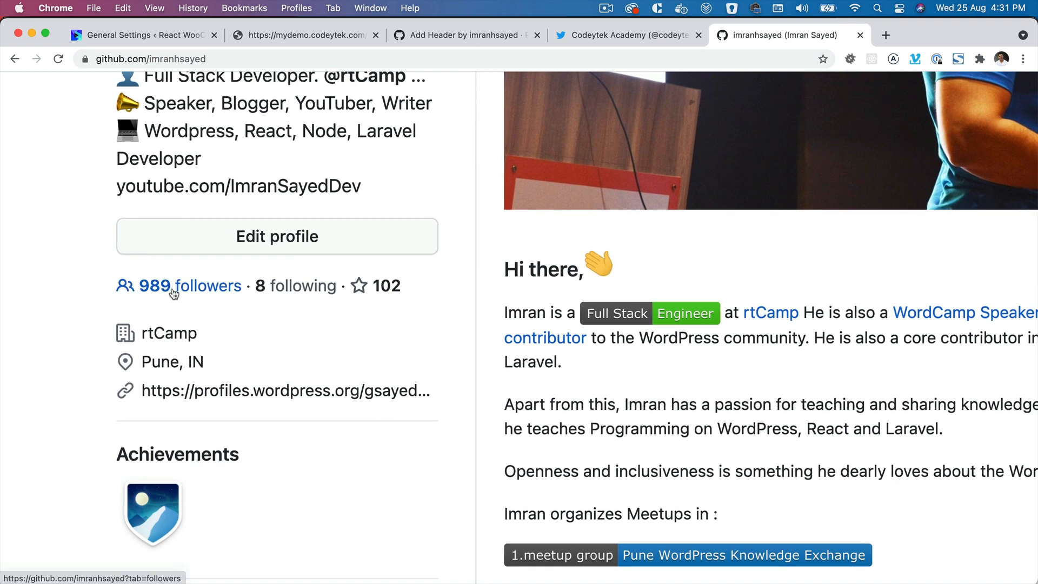
mouse_move(231, 315)
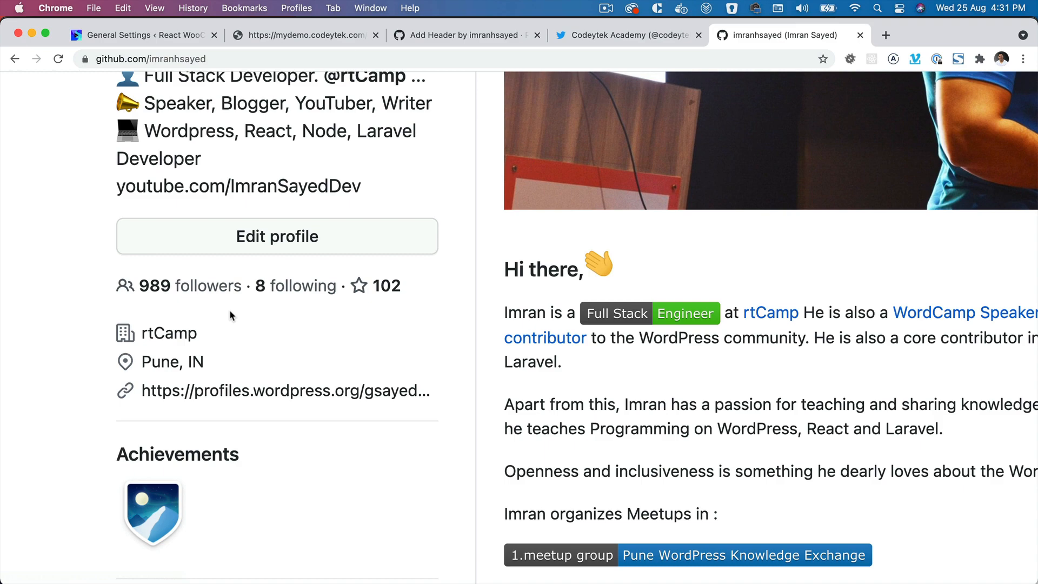
scroll(up, 3)
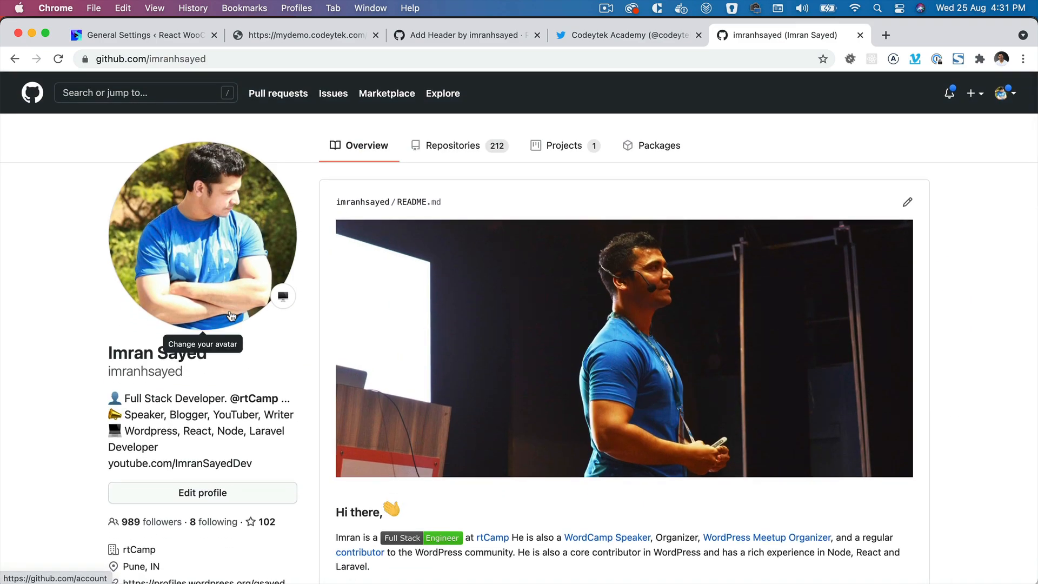
scroll(down, 3)
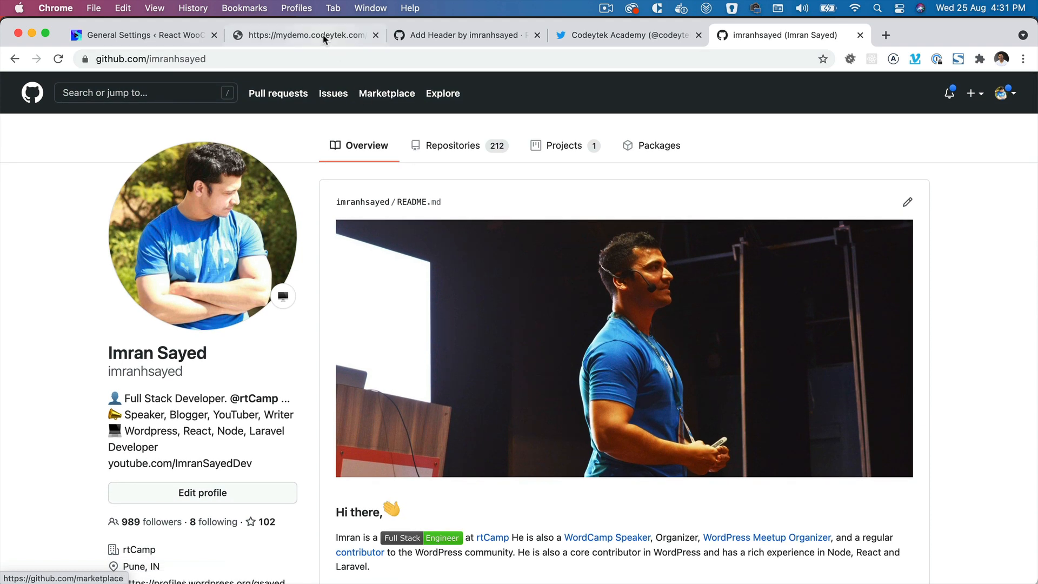
click(304, 36)
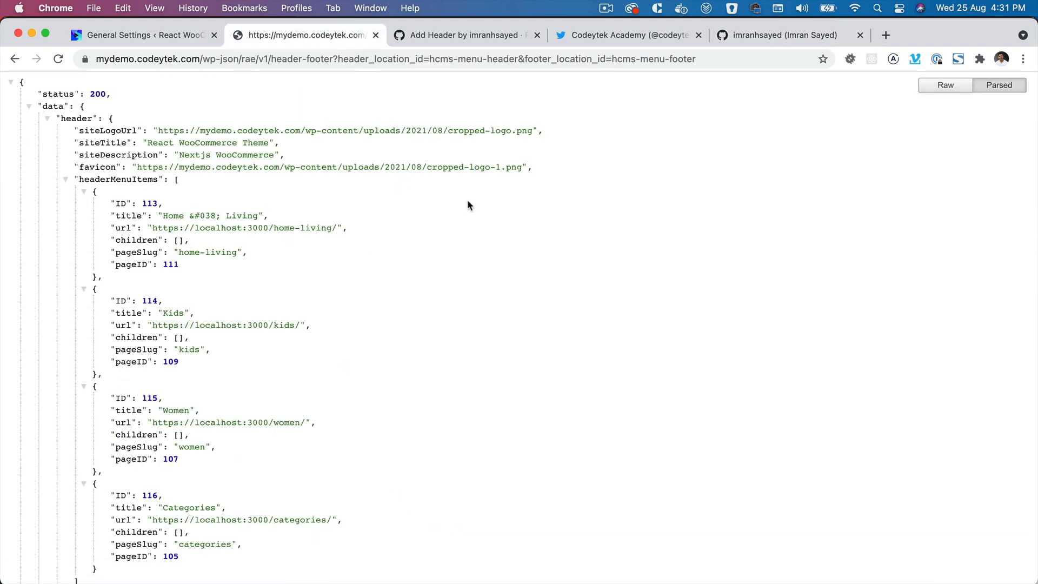